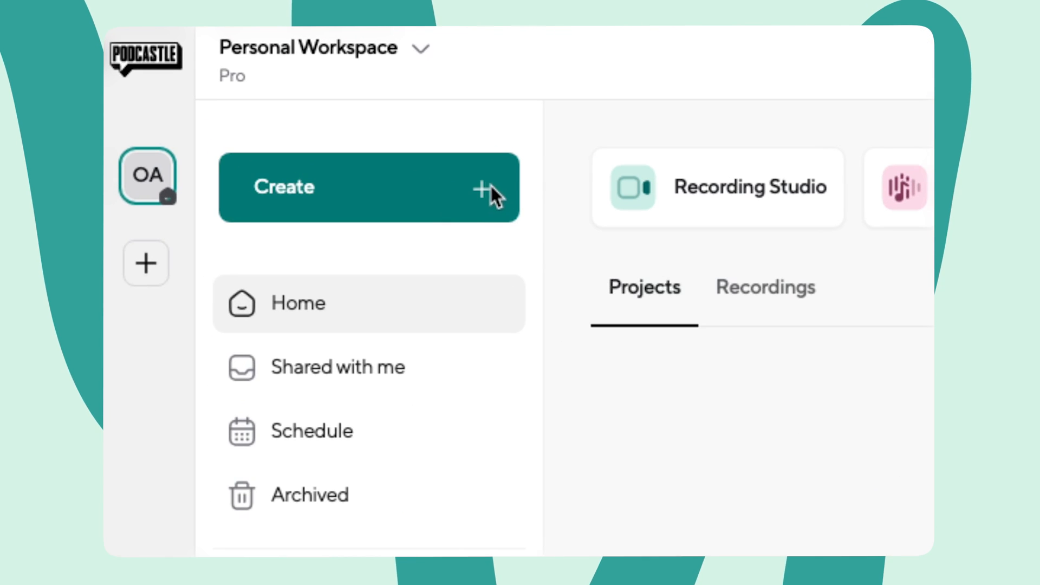
# Step: Create a new project and make a quick microphone audio recording, then stop it
pyautogui.click(368, 187)
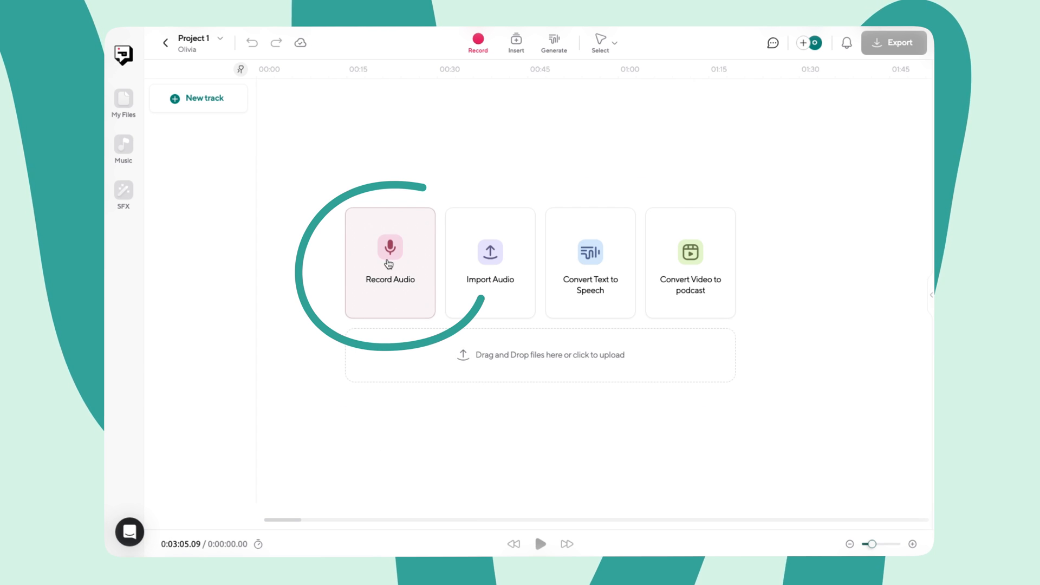
pyautogui.click(389, 259)
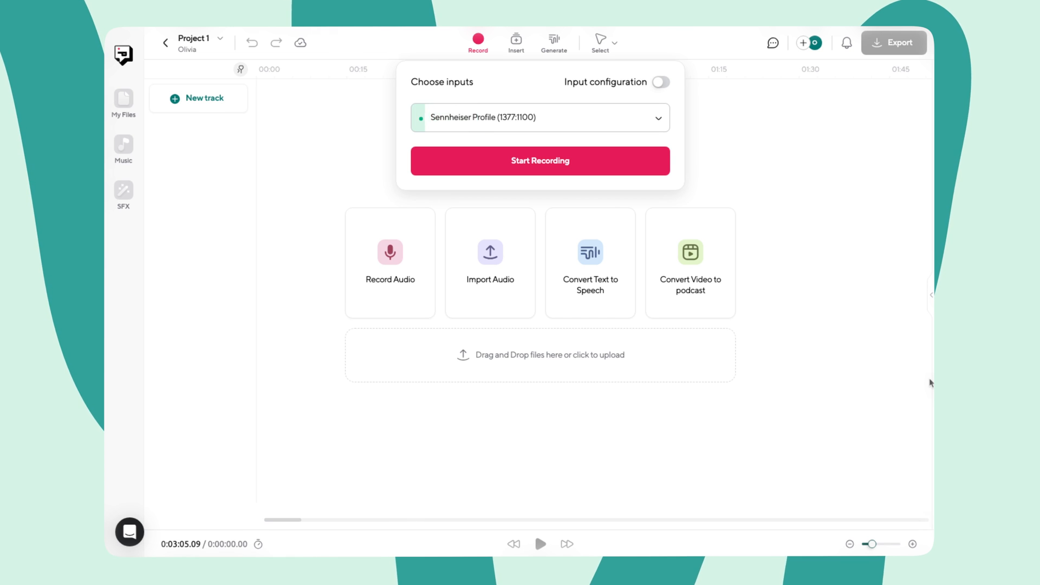
pyautogui.click(539, 160)
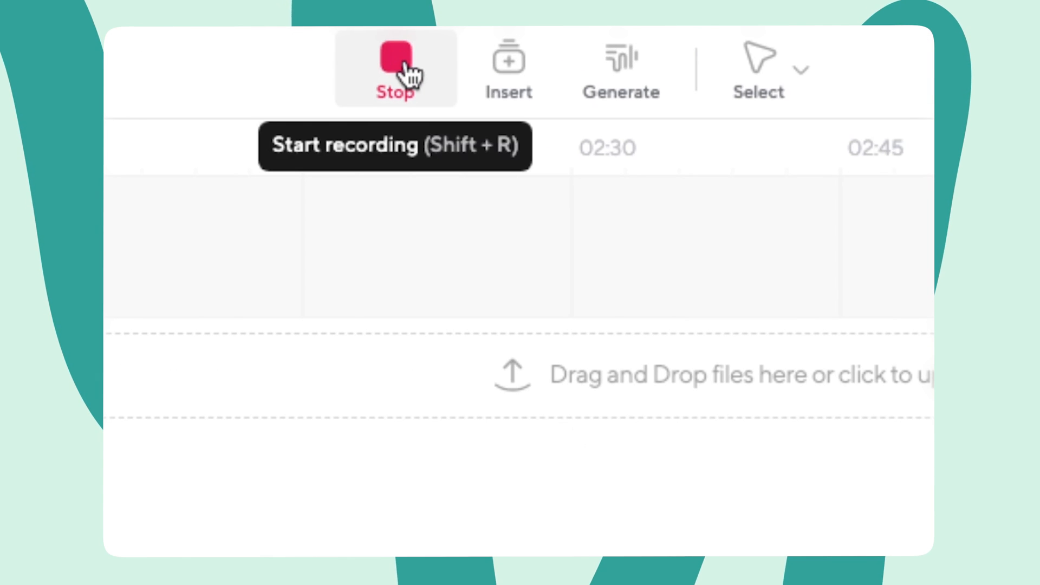
pyautogui.click(395, 68)
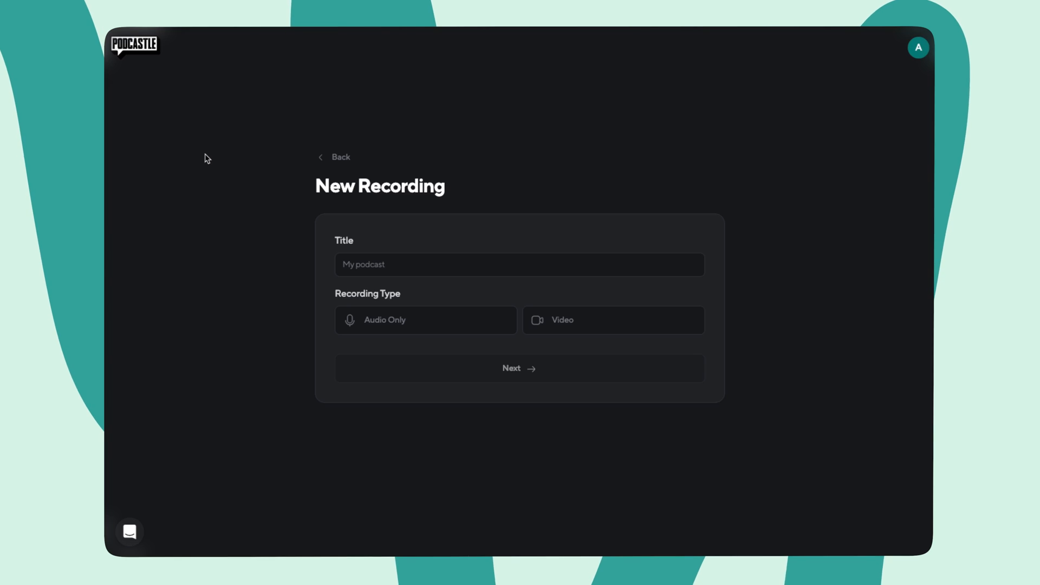
# Step: Title the recording, mark no headphones in use and join the studio as Olivia
pyautogui.click(519, 369)
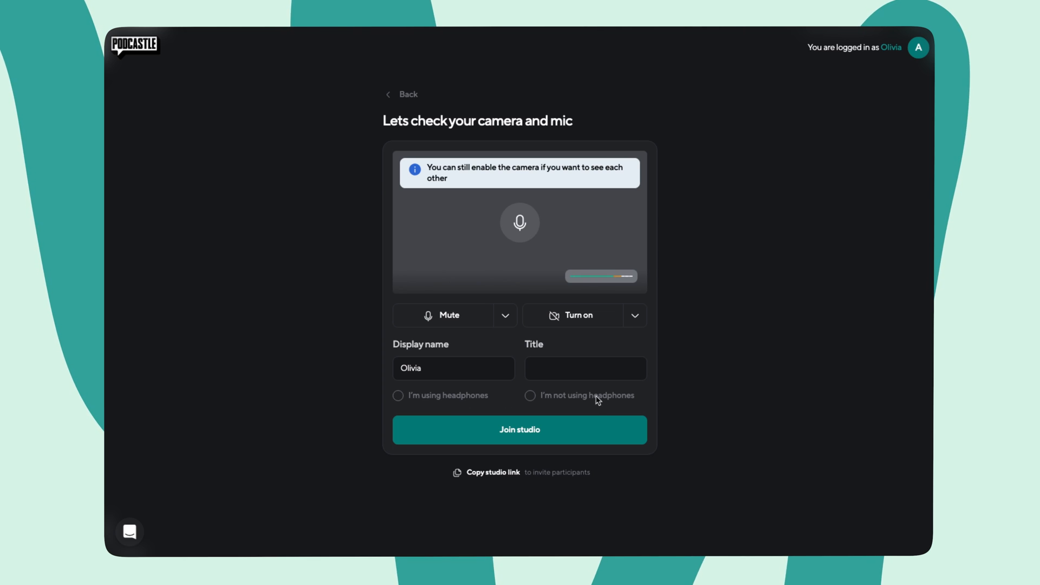
pyautogui.click(529, 395)
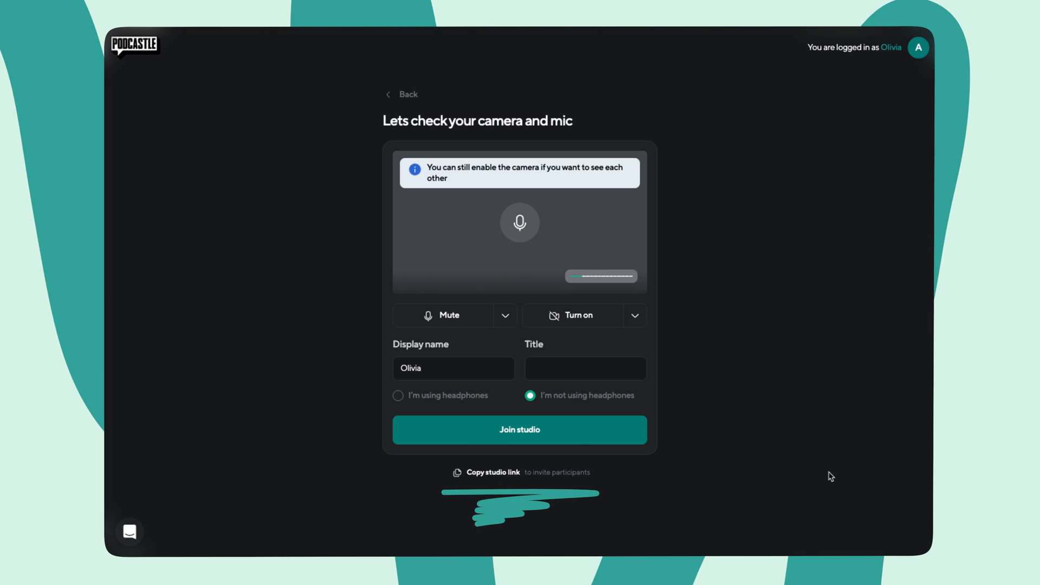
pyautogui.click(519, 429)
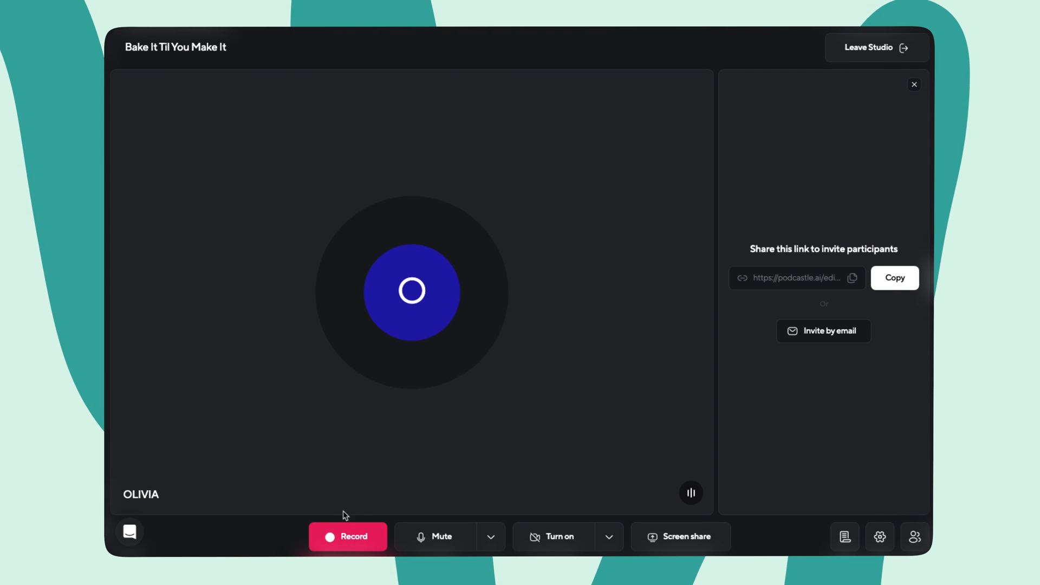
# Step: Capture a ten-second studio take, confirm stopping and send it to the editor
pyautogui.click(347, 536)
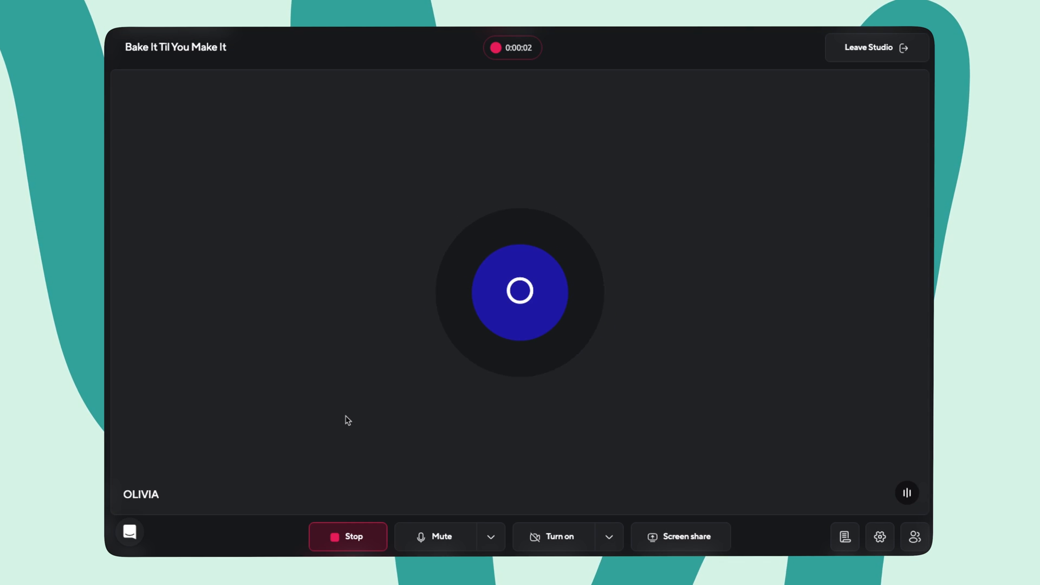
pyautogui.moveTo(341, 479)
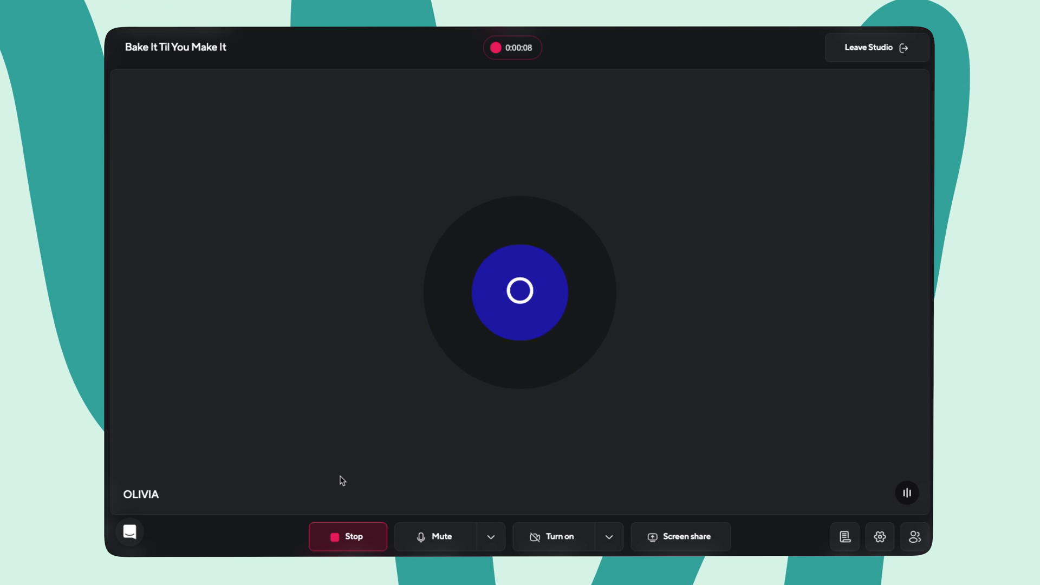
pyautogui.click(348, 536)
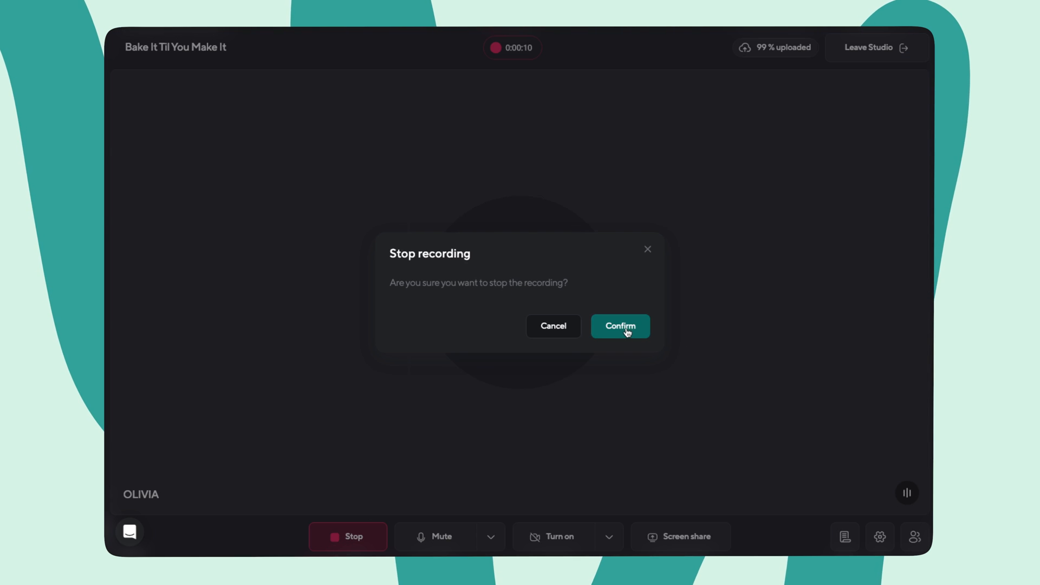
pyautogui.click(618, 326)
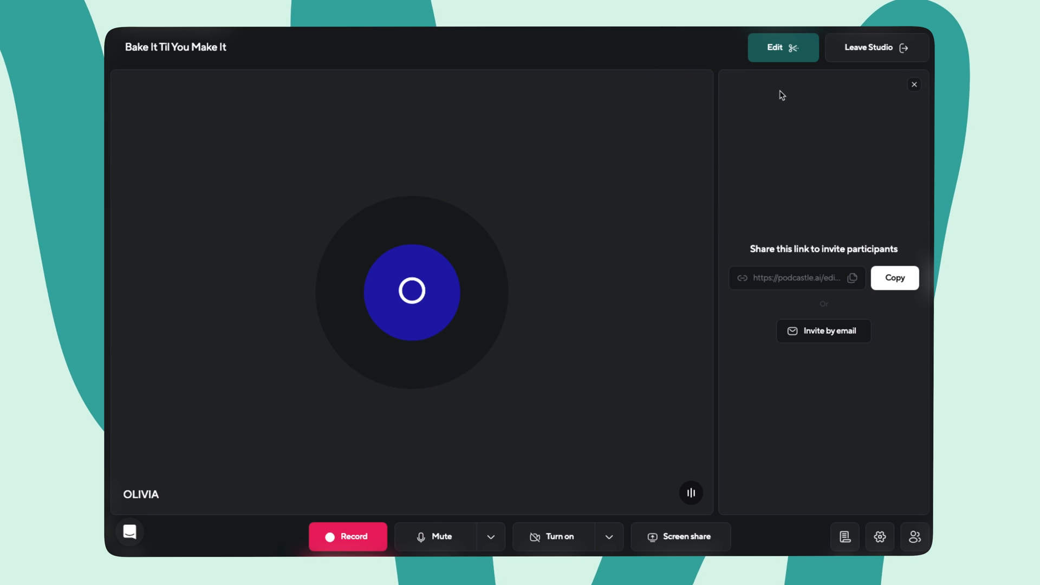
pyautogui.moveTo(775, 52)
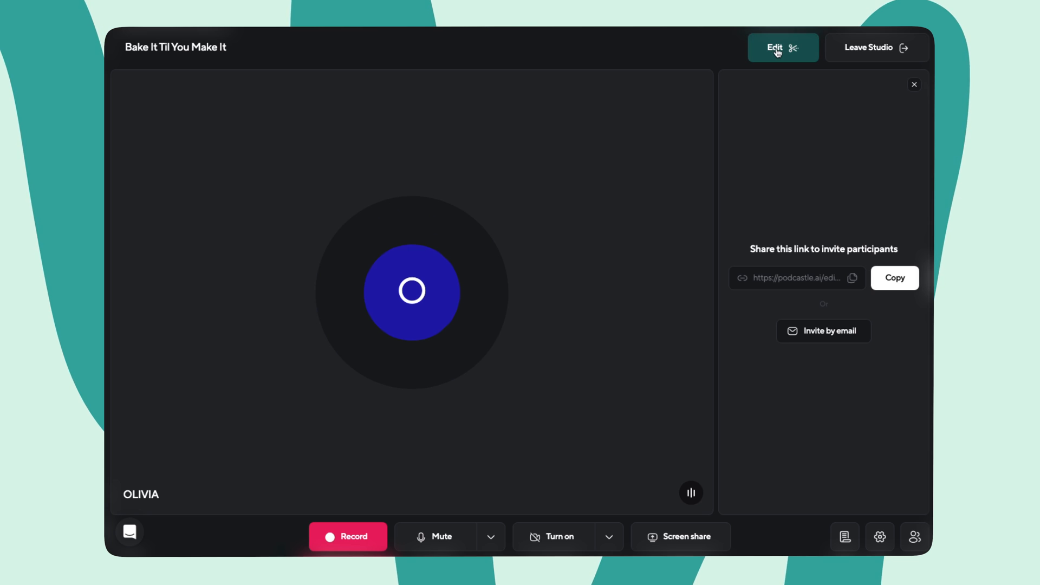
pyautogui.click(773, 48)
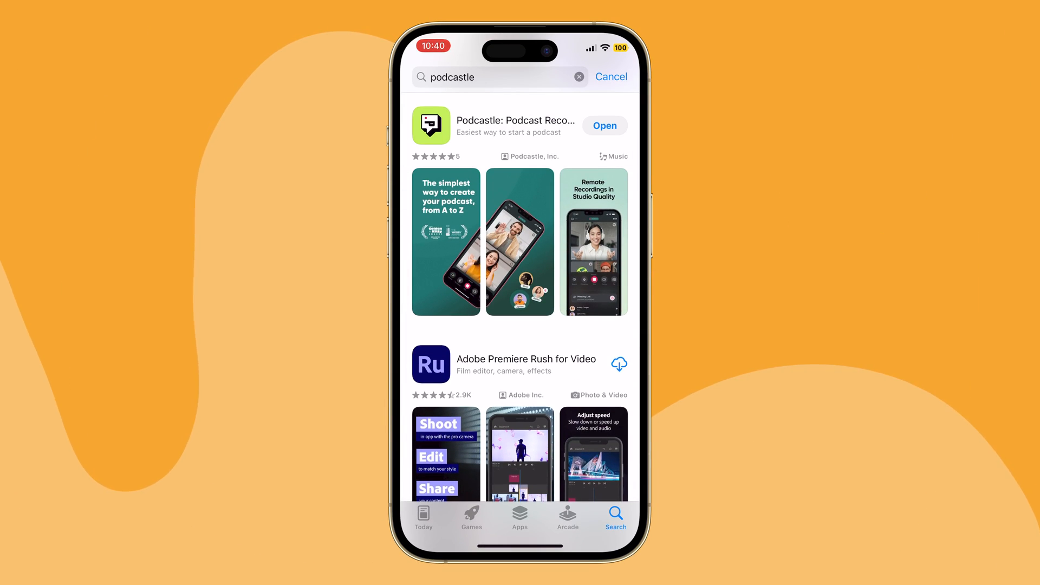
# Step: Launch the iOS app and create audio recording 'My First Recording' scheduled for 18 Apr 2024
pyautogui.click(604, 125)
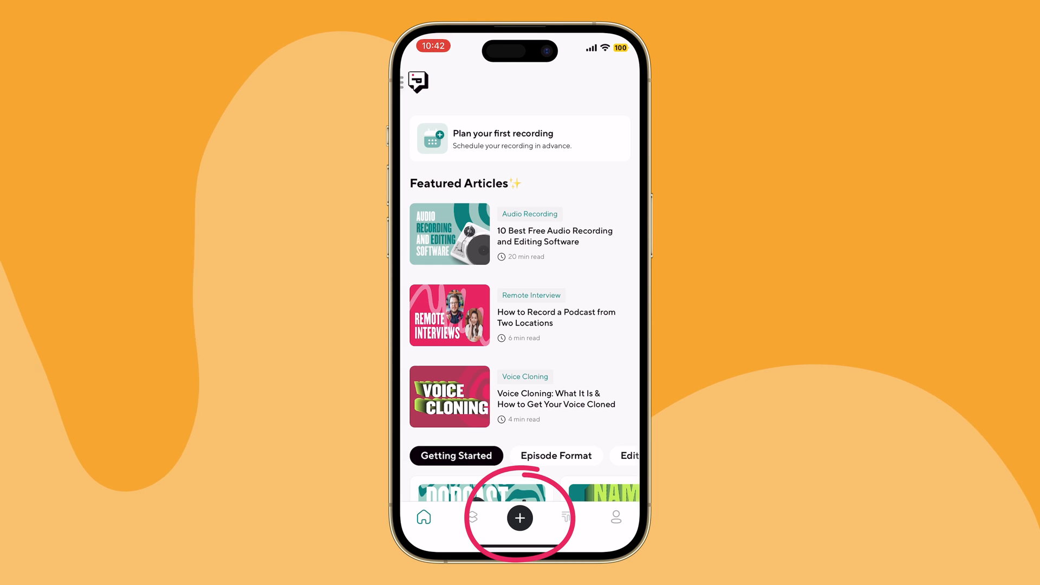
pyautogui.click(519, 518)
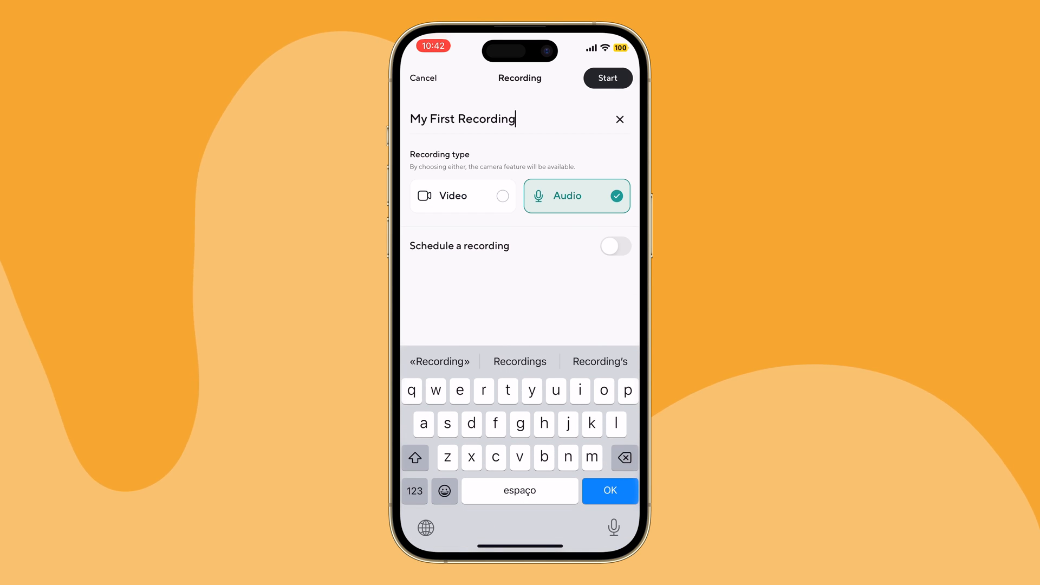
pyautogui.click(614, 246)
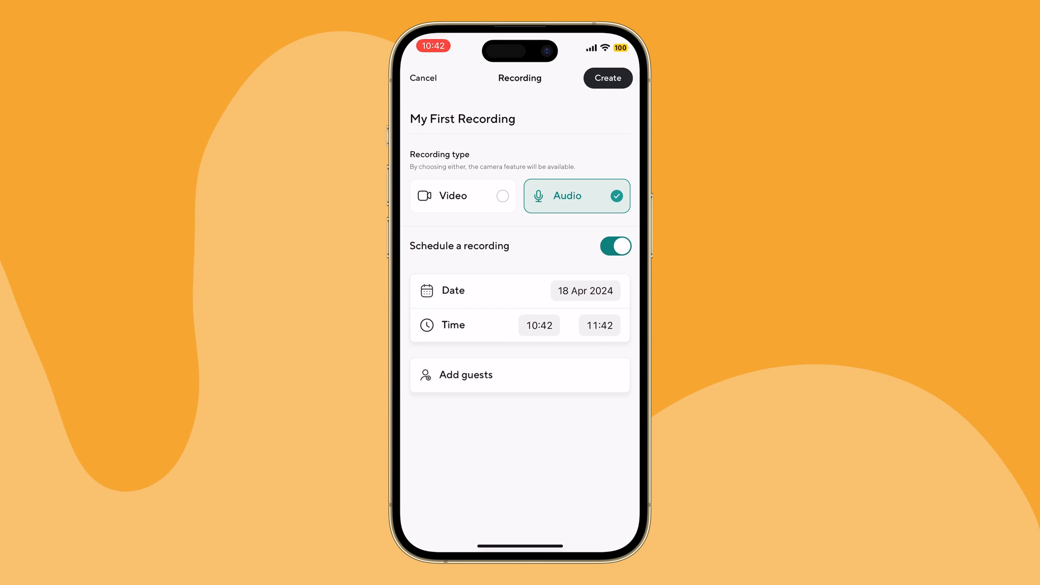
pyautogui.click(584, 290)
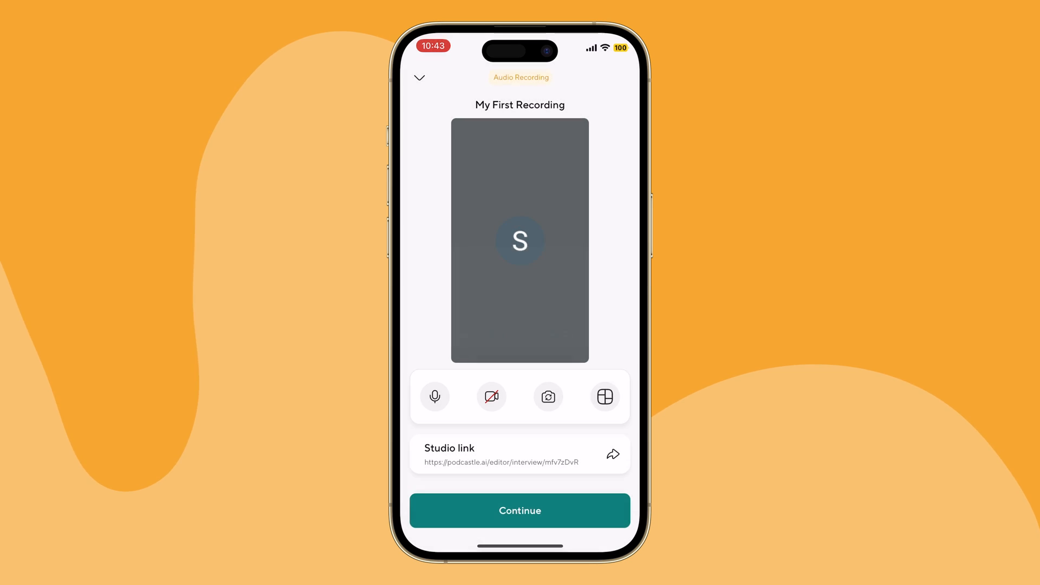
# Step: Grant camera access, enter the recording room and capture a short audio take
pyautogui.click(548, 396)
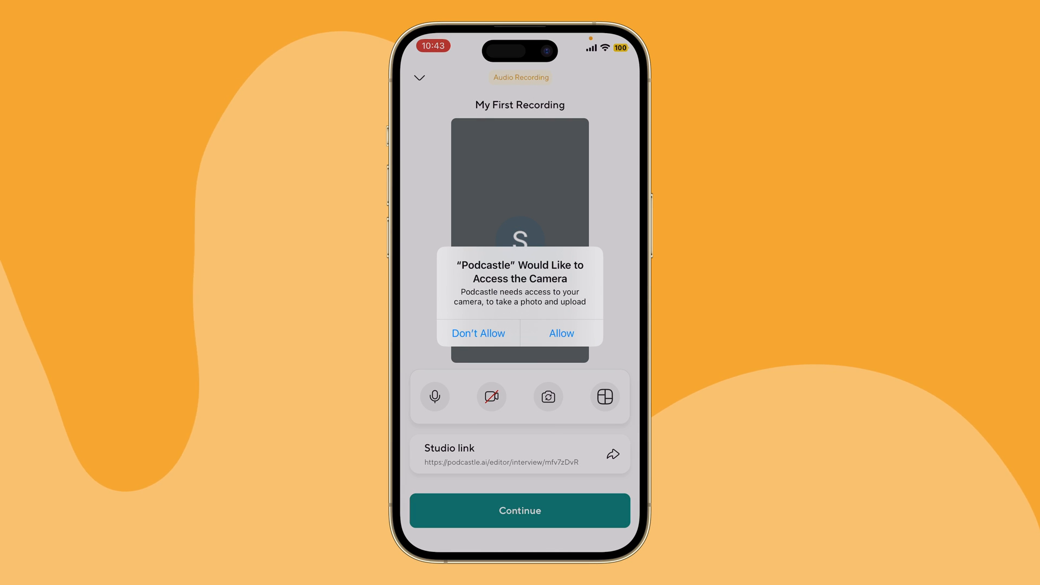
pyautogui.click(478, 333)
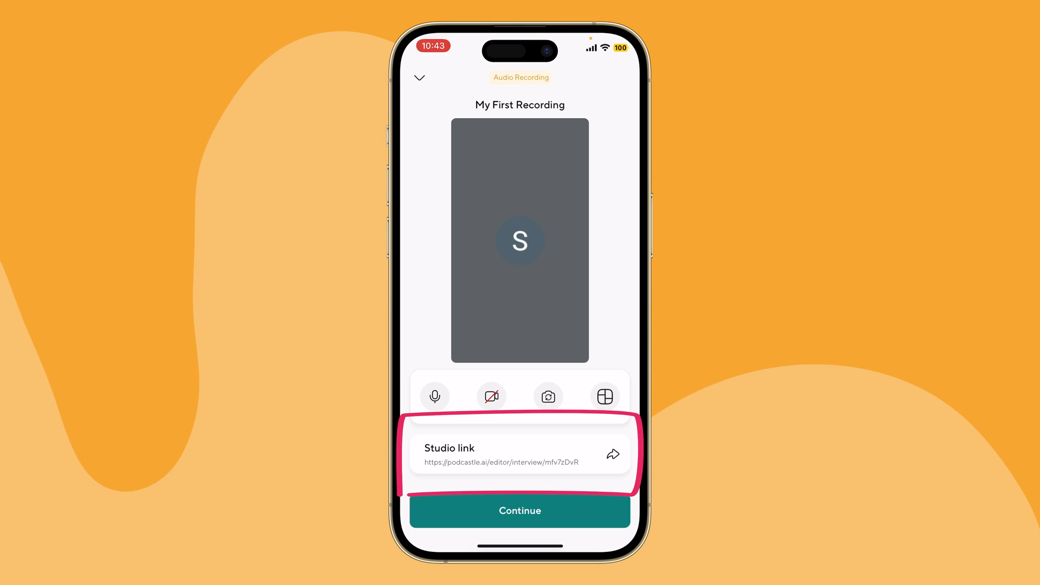
pyautogui.click(604, 396)
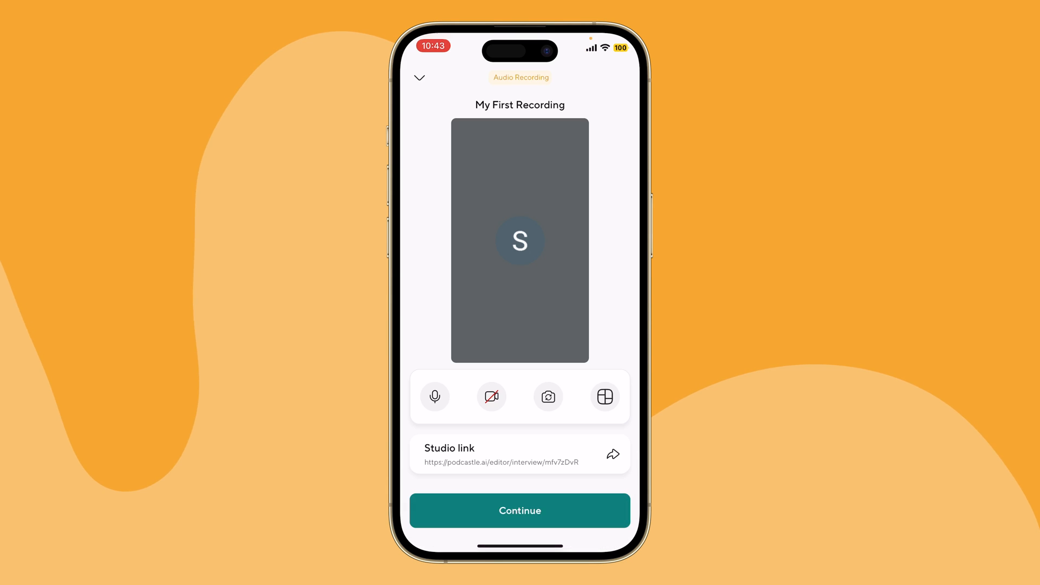
pyautogui.click(518, 510)
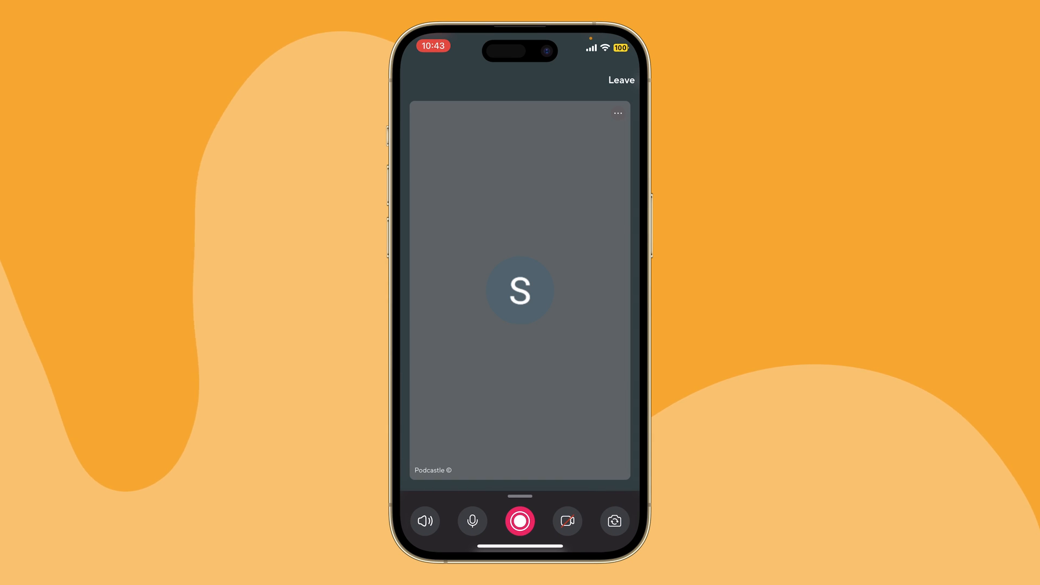
pyautogui.click(520, 521)
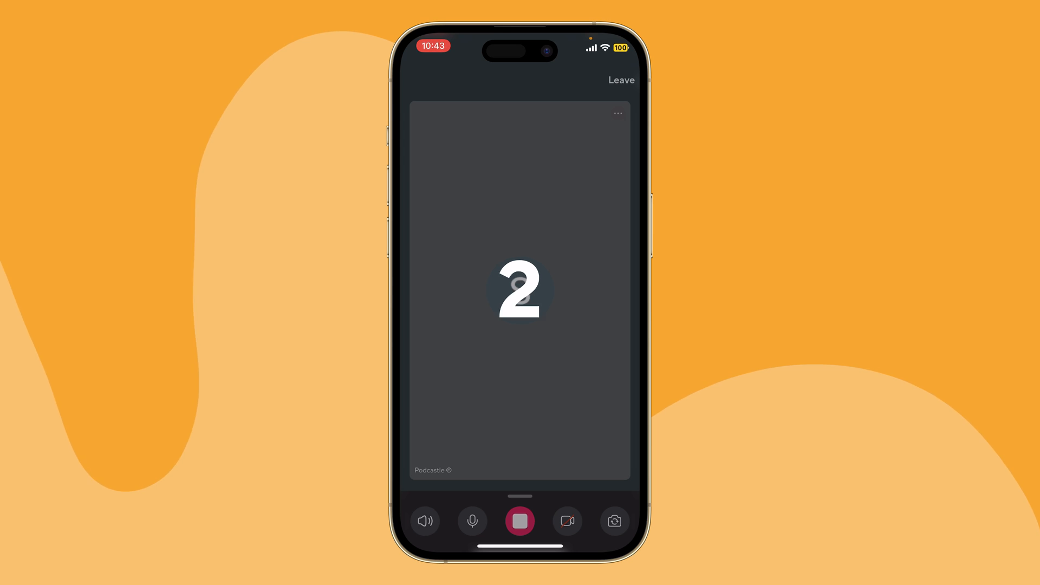
pyautogui.click(518, 521)
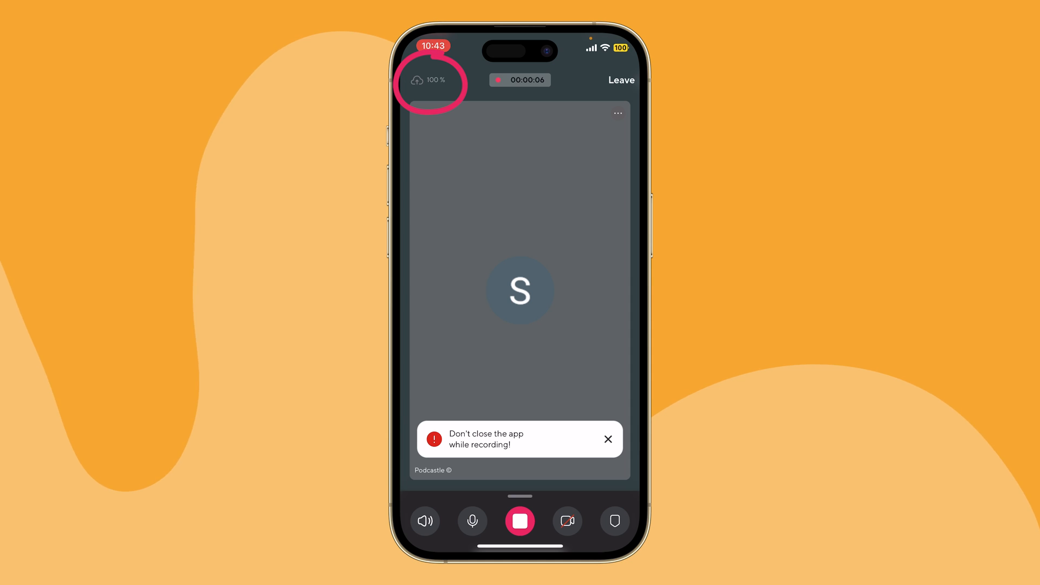
pyautogui.click(519, 521)
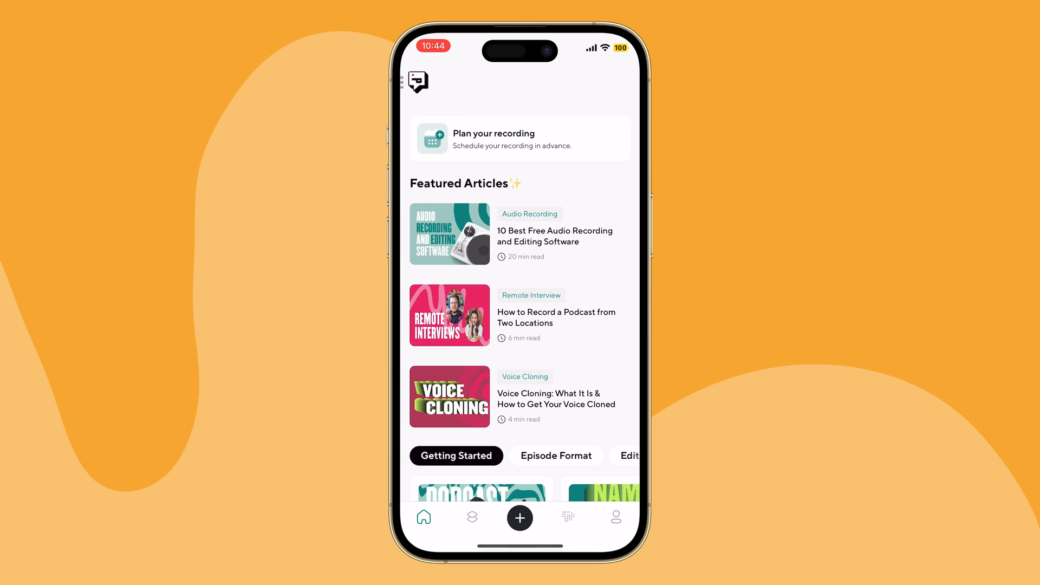
# Step: From Files > Recordings, play back the host audio of My First Recording and pause it
pyautogui.click(471, 518)
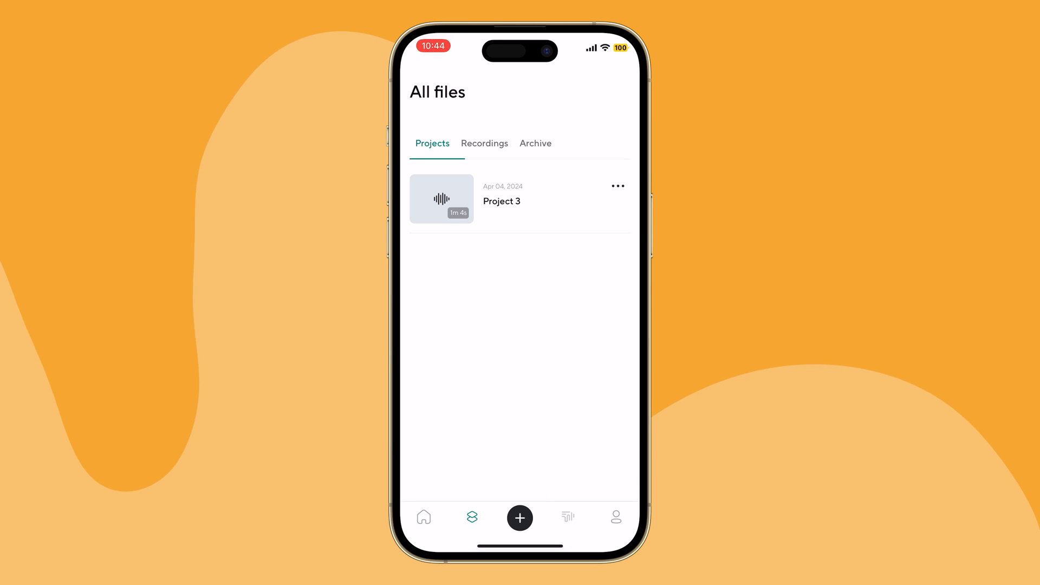
pyautogui.click(484, 143)
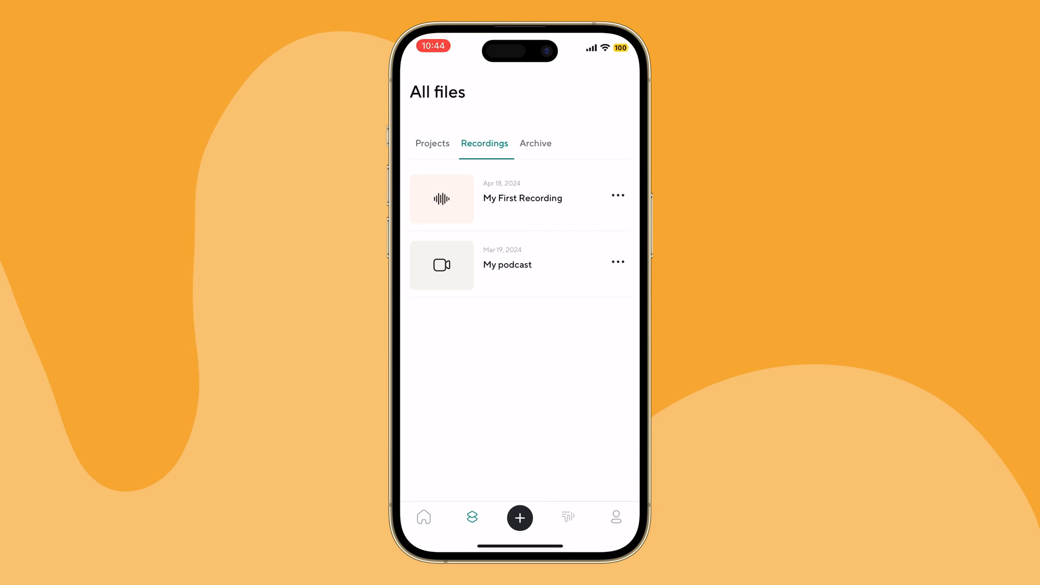
pyautogui.click(616, 195)
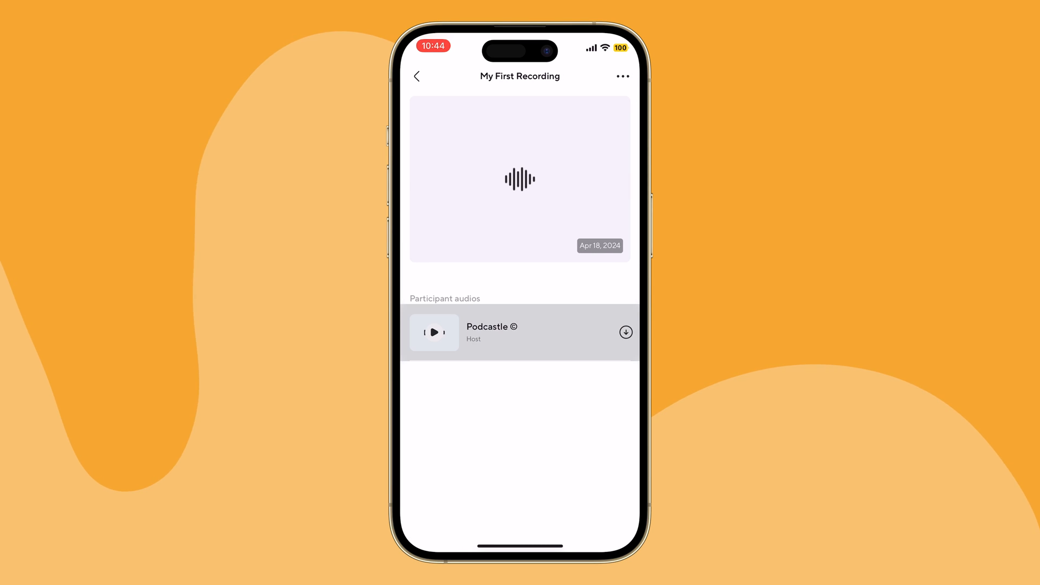
pyautogui.click(433, 332)
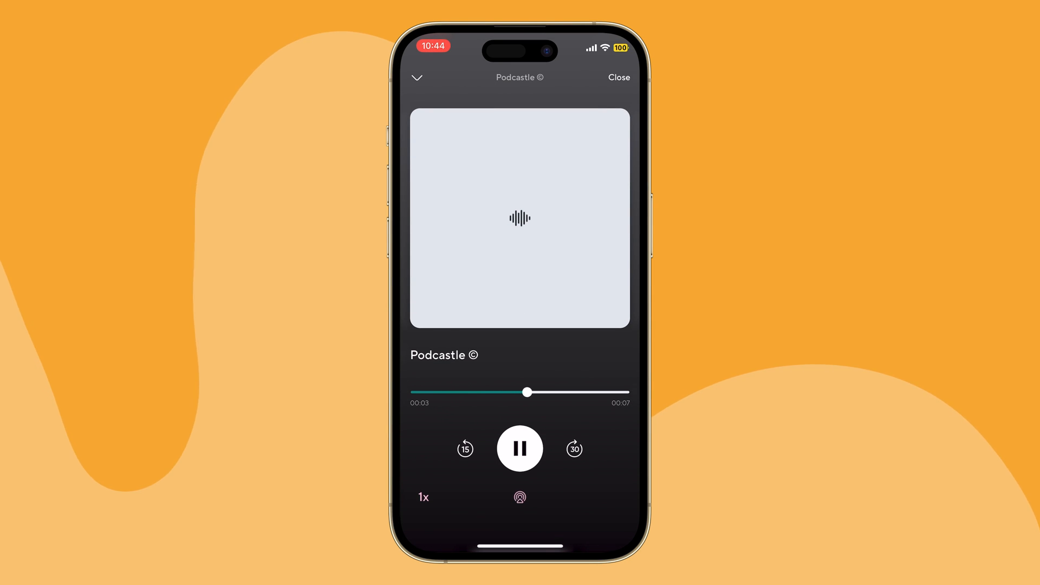
pyautogui.click(519, 448)
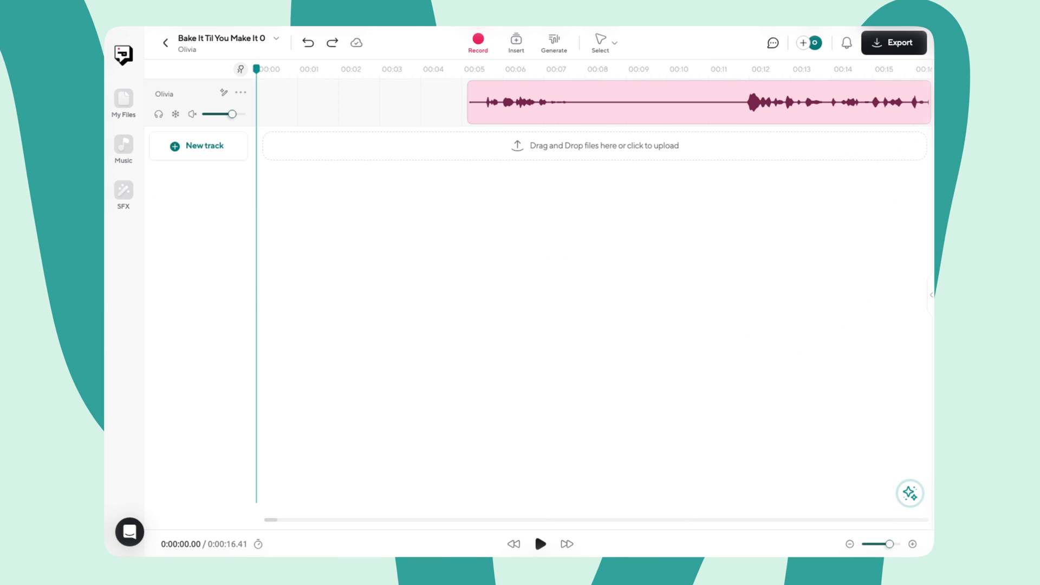
pyautogui.moveTo(805, 300)
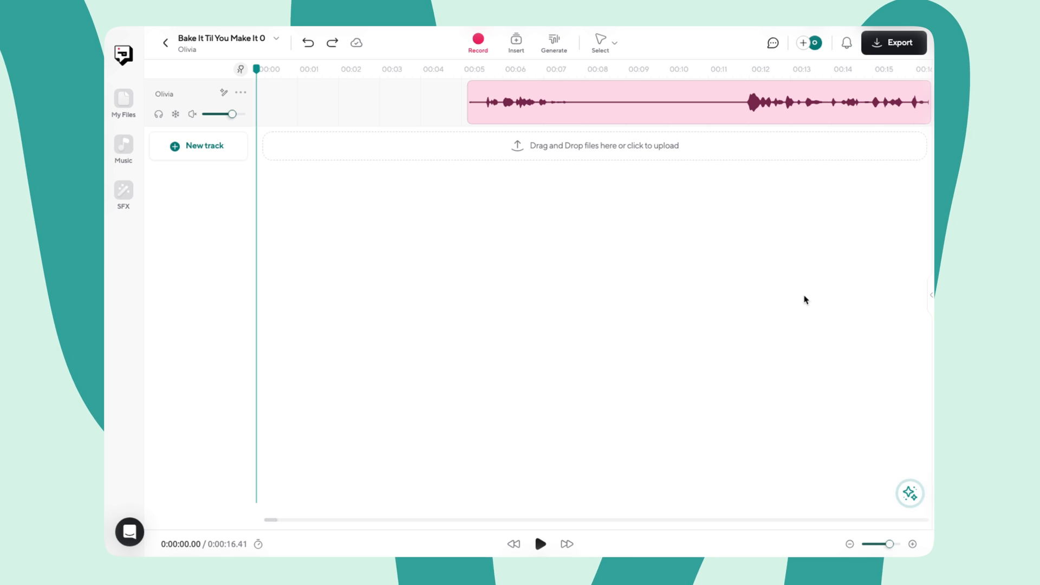
# Step: Upload BITYMA Intro Song.mp4 from Downloads into the My Files library
pyautogui.click(595, 145)
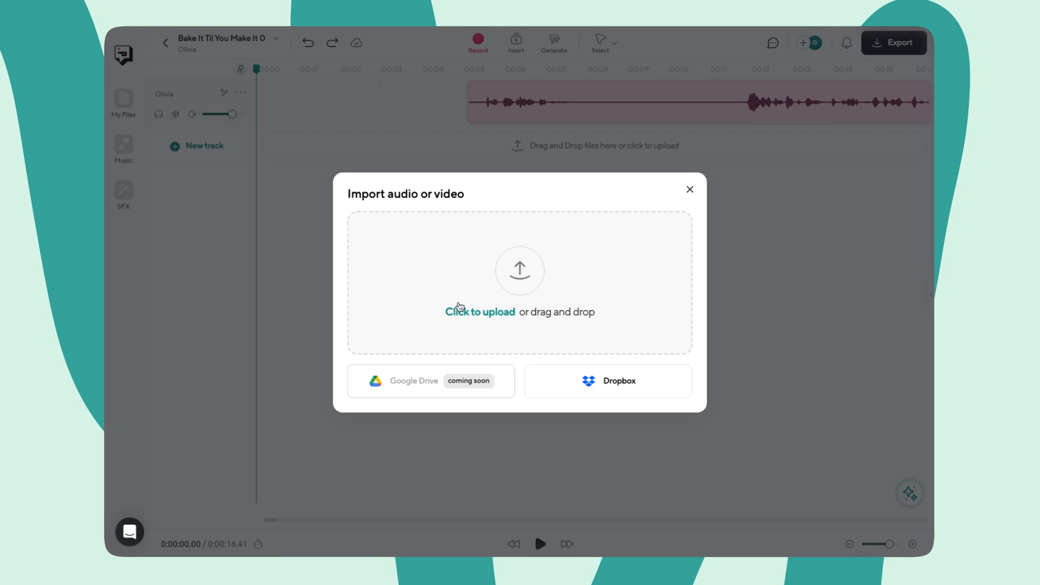
pyautogui.click(480, 312)
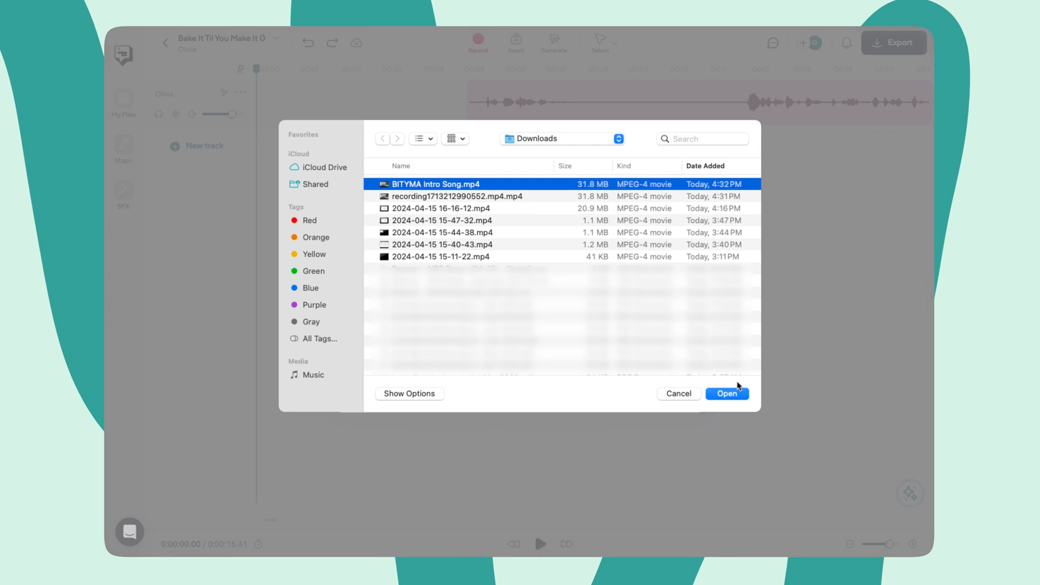
pyautogui.click(726, 393)
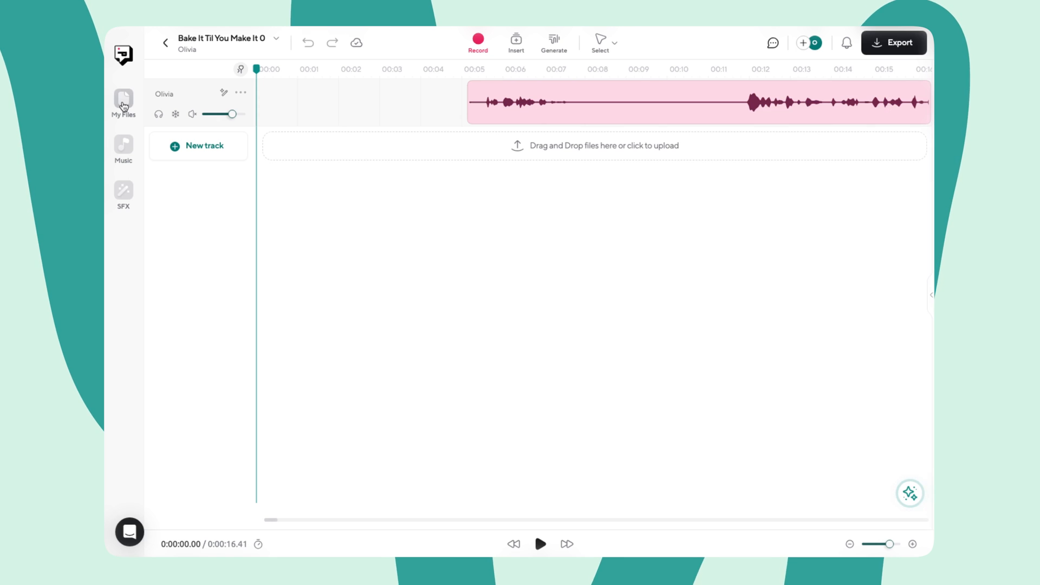
pyautogui.click(122, 99)
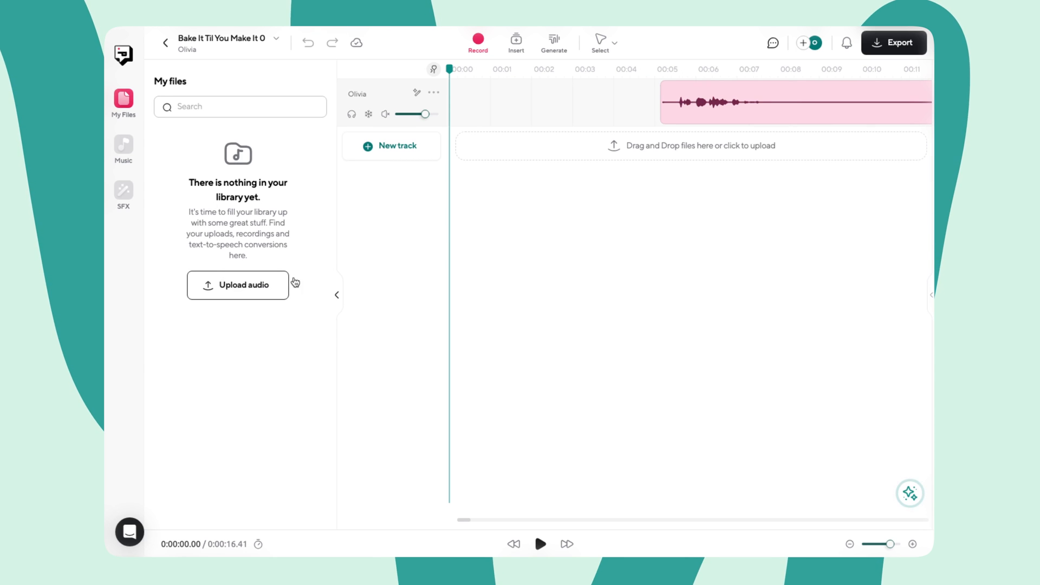
pyautogui.click(237, 284)
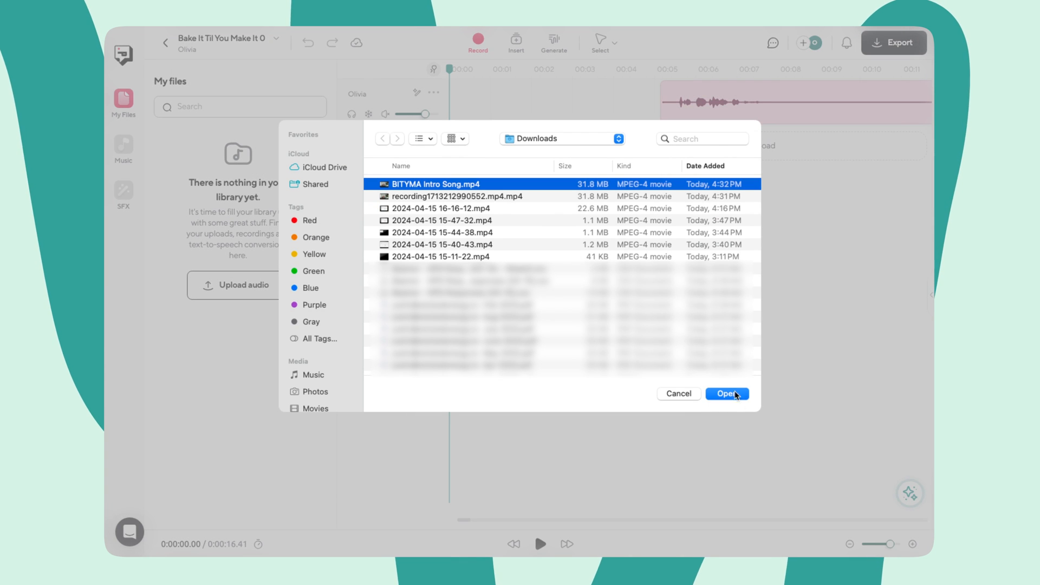
pyautogui.click(726, 393)
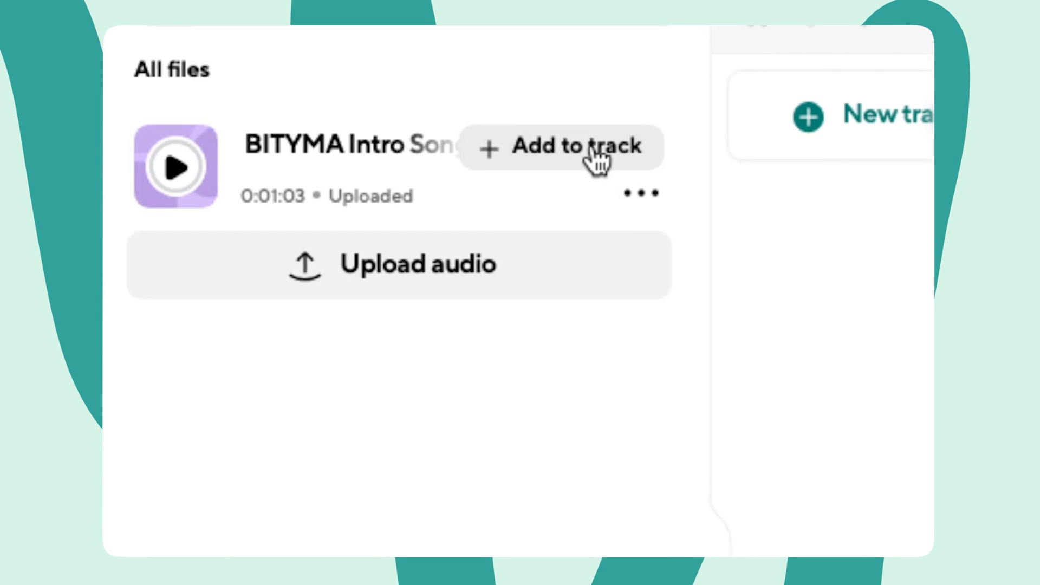
# Step: Show the music library filtered to the Sad genre
pyautogui.click(577, 147)
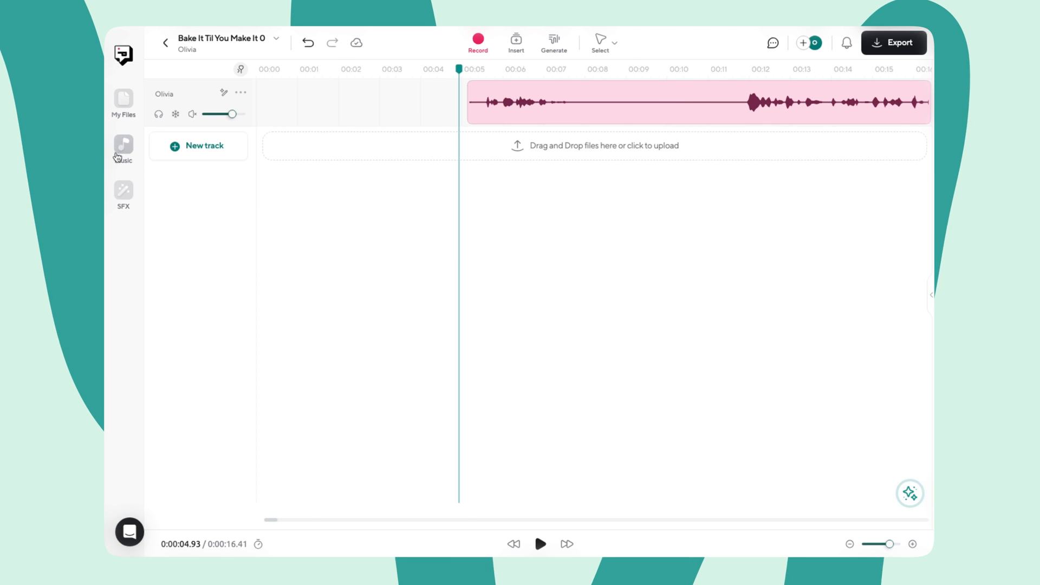
pyautogui.click(123, 144)
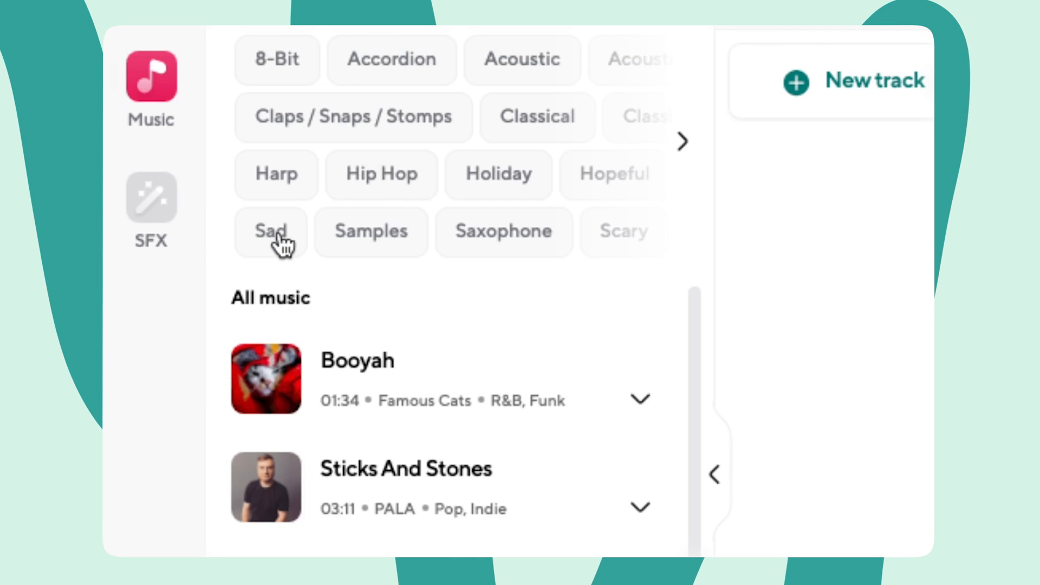
pyautogui.click(504, 232)
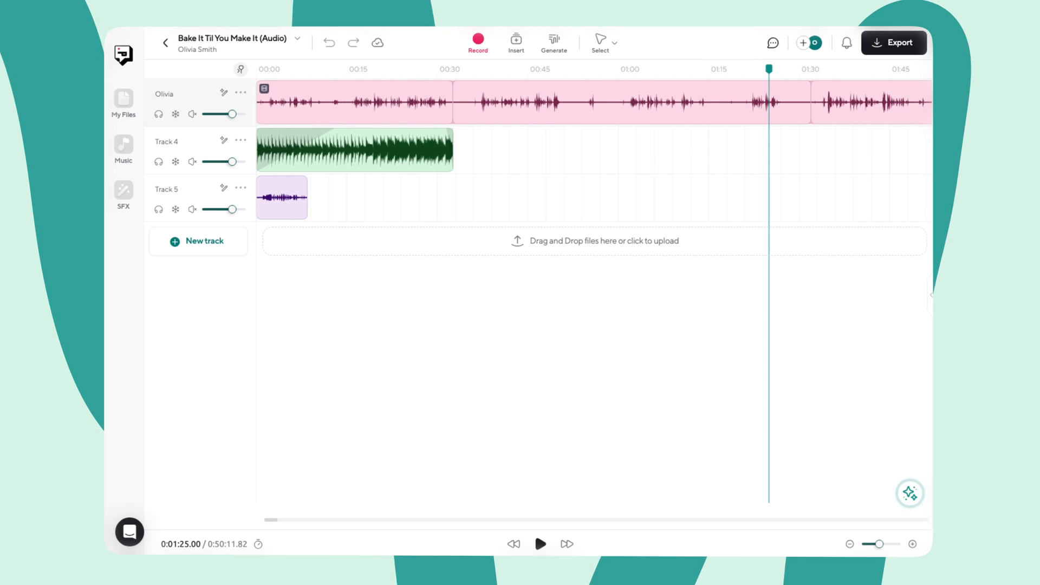
# Step: Place the playhead near the 40-second mark on the timeline ruler
pyautogui.click(355, 103)
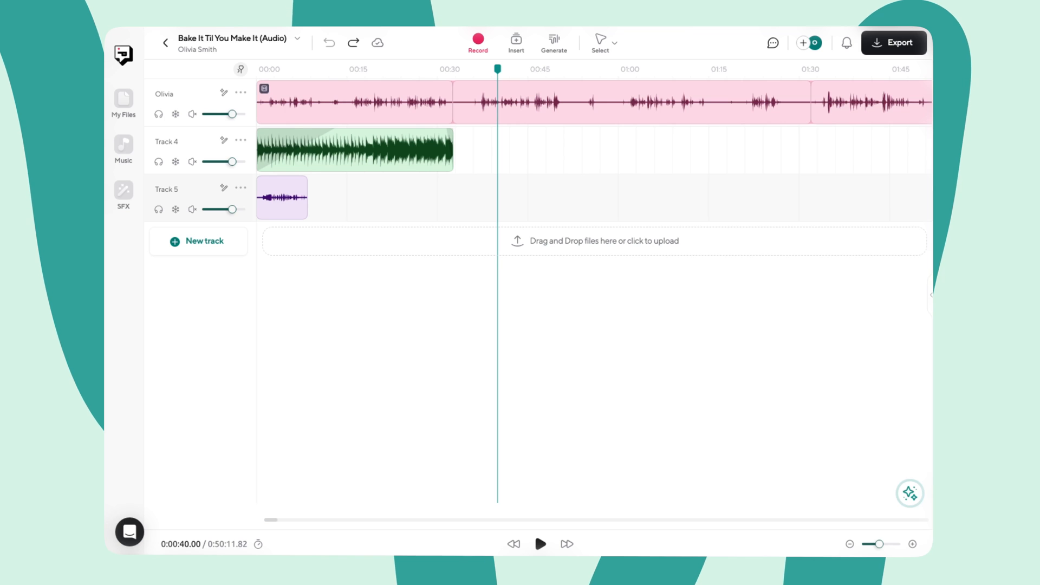
pyautogui.moveTo(927, 477)
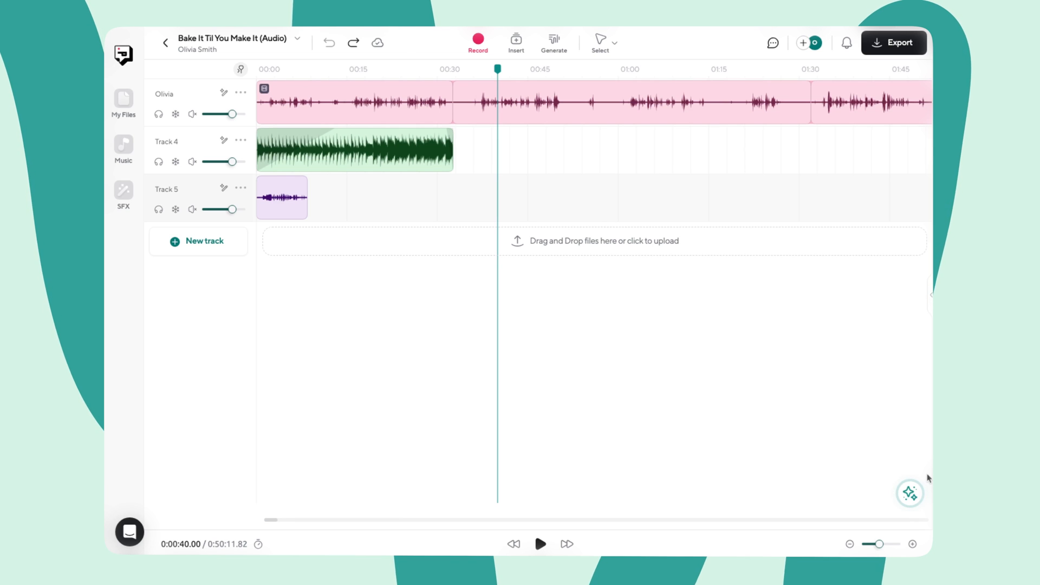
pyautogui.click(354, 103)
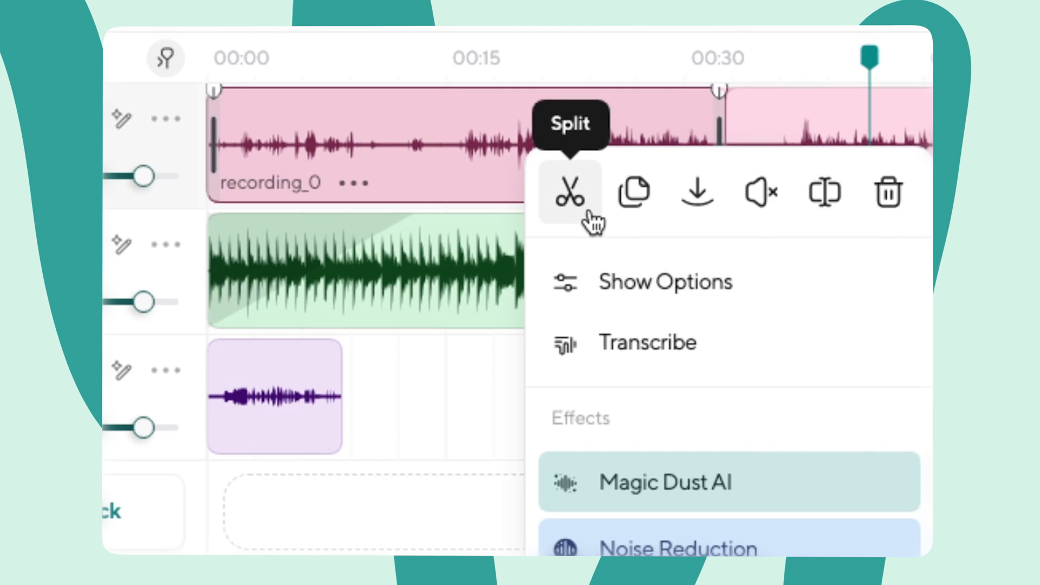
# Step: Split Olivia's speech clip at the playhead and mute the opening part
pyautogui.click(574, 193)
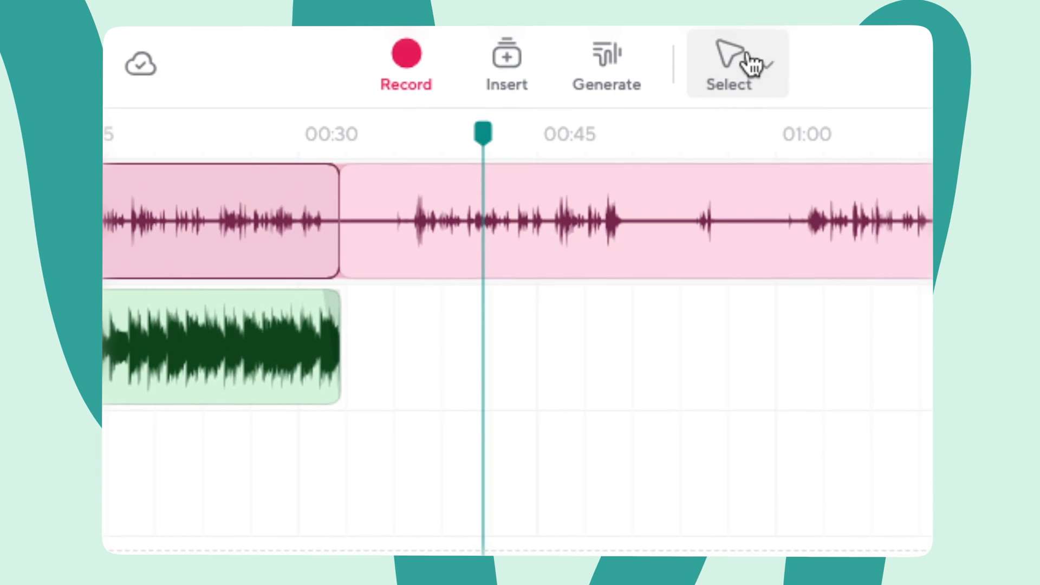
pyautogui.click(728, 63)
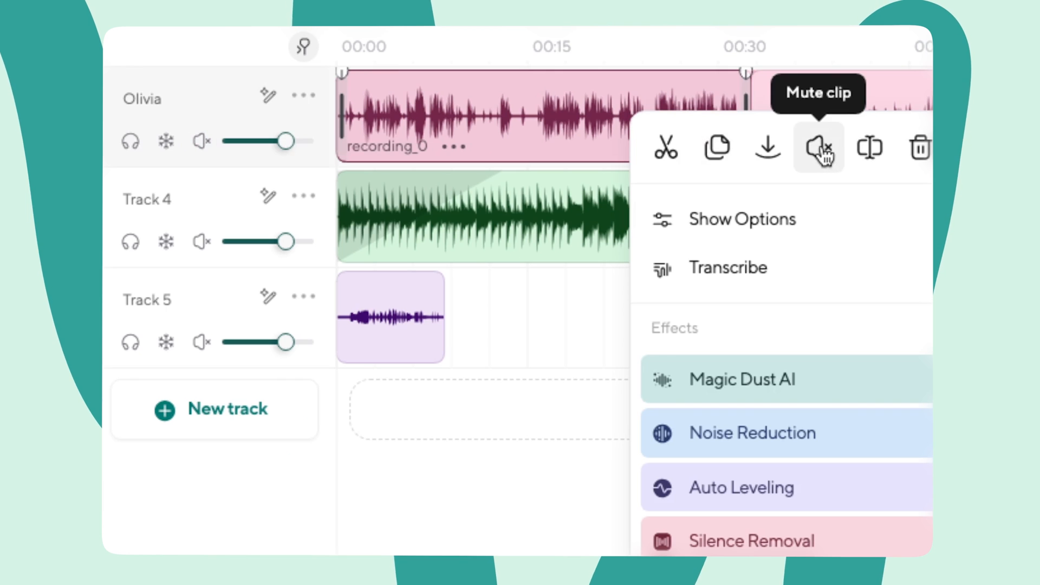
pyautogui.click(818, 148)
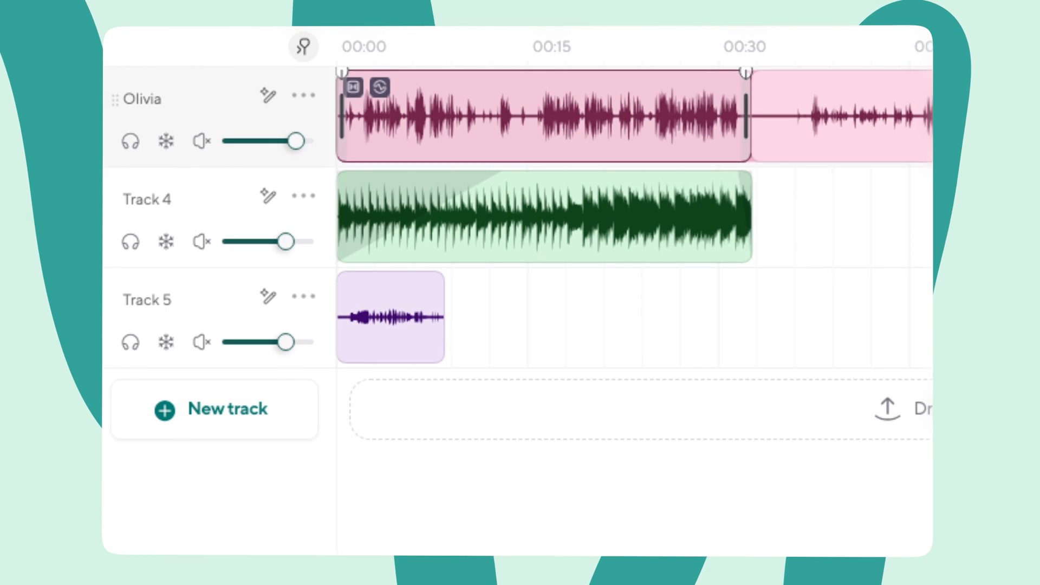
# Step: Set the Olivia track to 51% volume, 60% amplifier and pan L40 via Show options
pyautogui.click(303, 95)
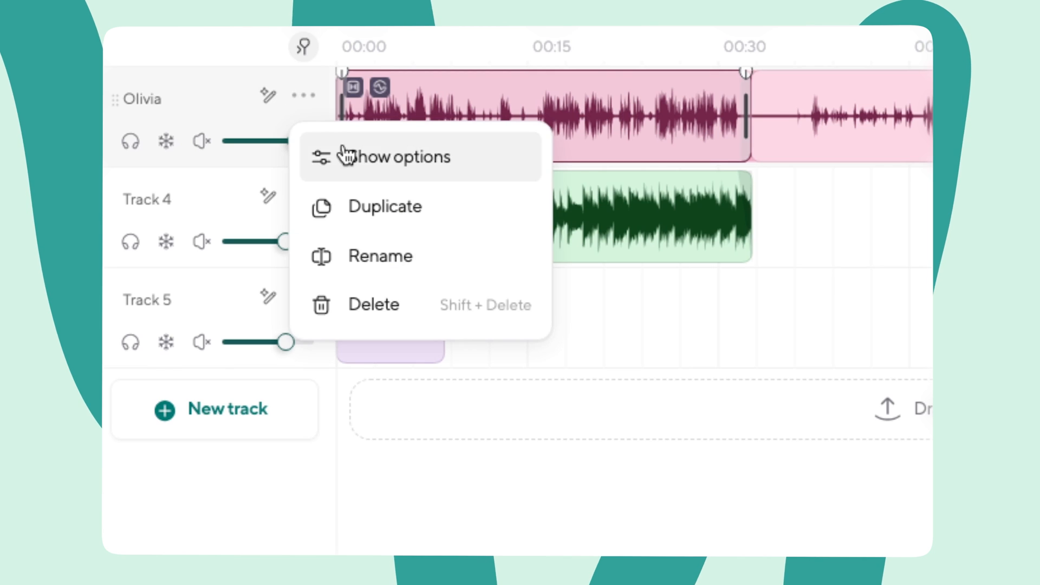
pyautogui.click(403, 156)
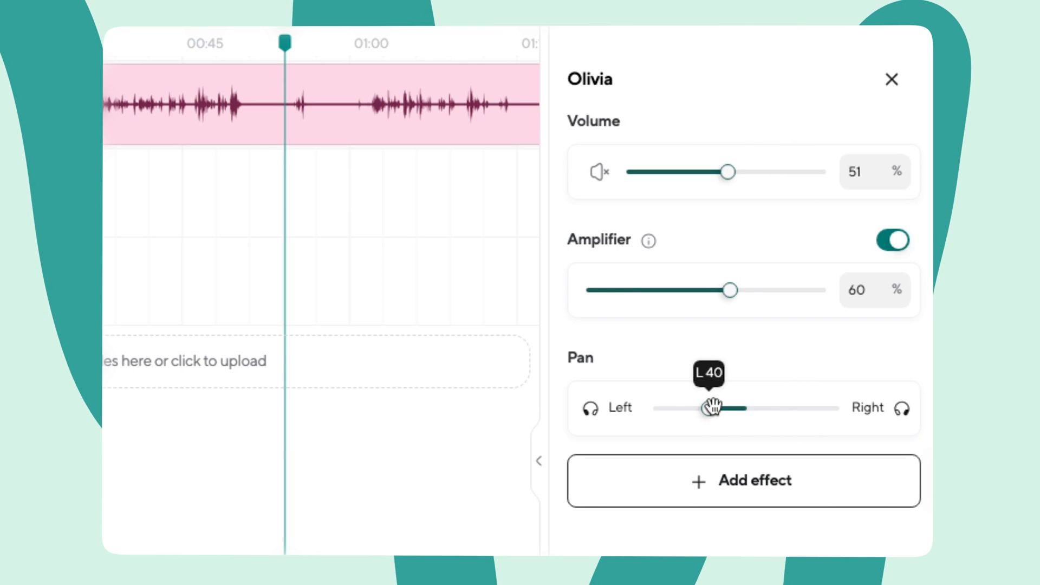
pyautogui.click(890, 79)
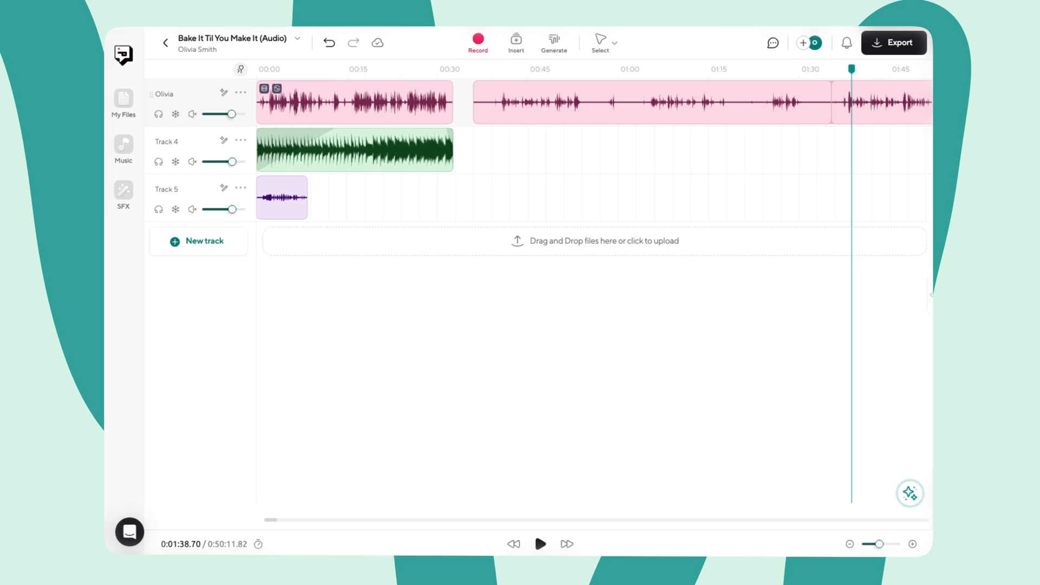
# Step: Snap the second speech clip against the first with the Magnet tool
pyautogui.click(650, 102)
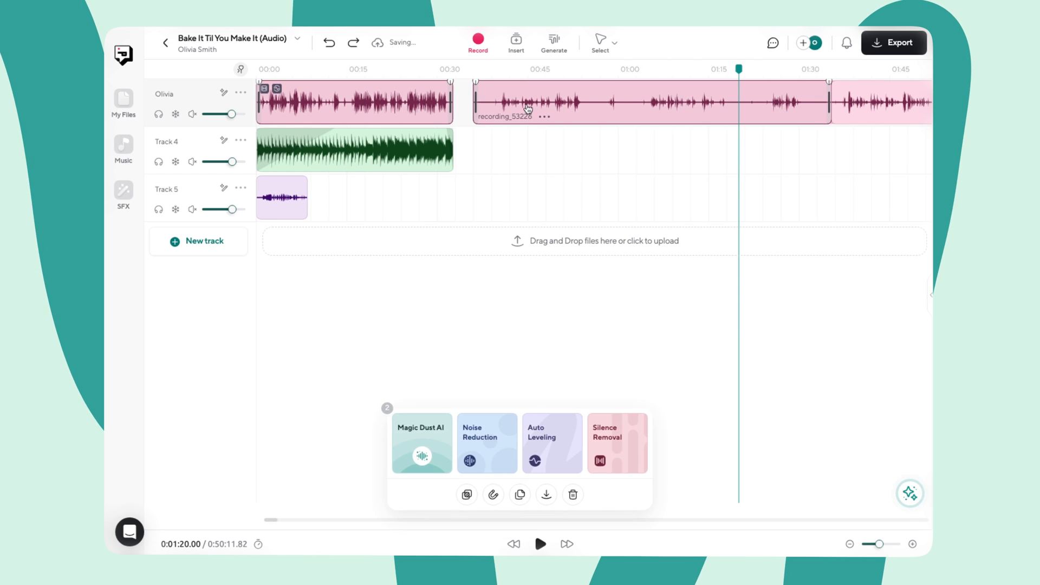
pyautogui.click(493, 495)
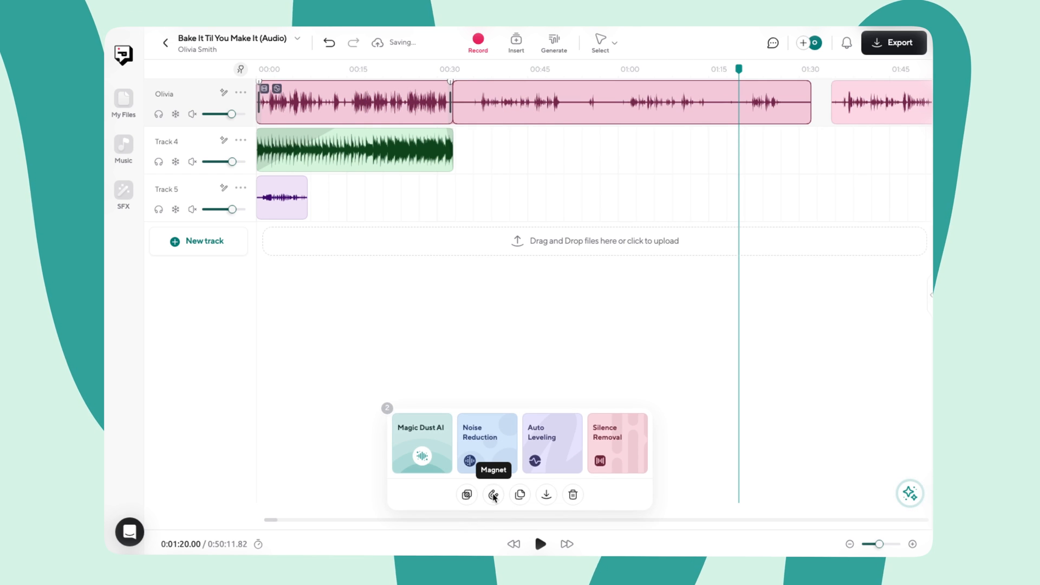
pyautogui.moveTo(715, 393)
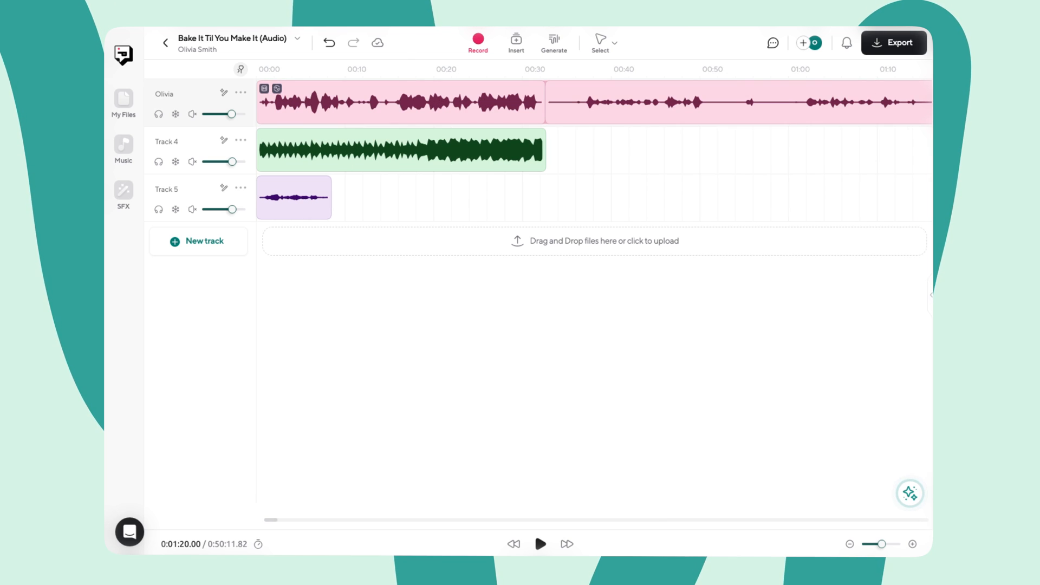
pyautogui.moveTo(475, 347)
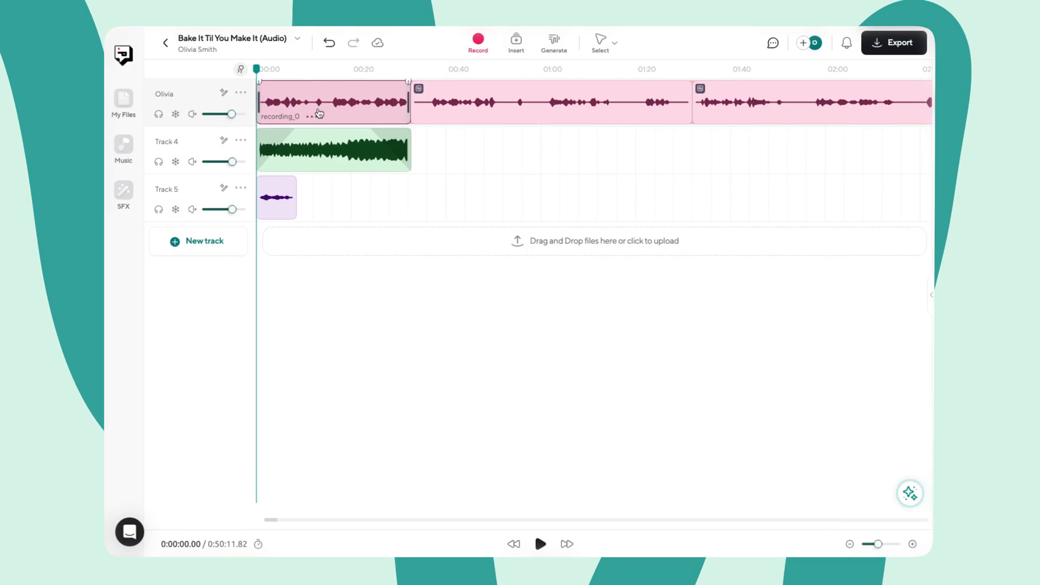
# Step: Transcribe the recording_0 clip for one English speaker with filler-word detection enabled
pyautogui.rightClick(316, 112)
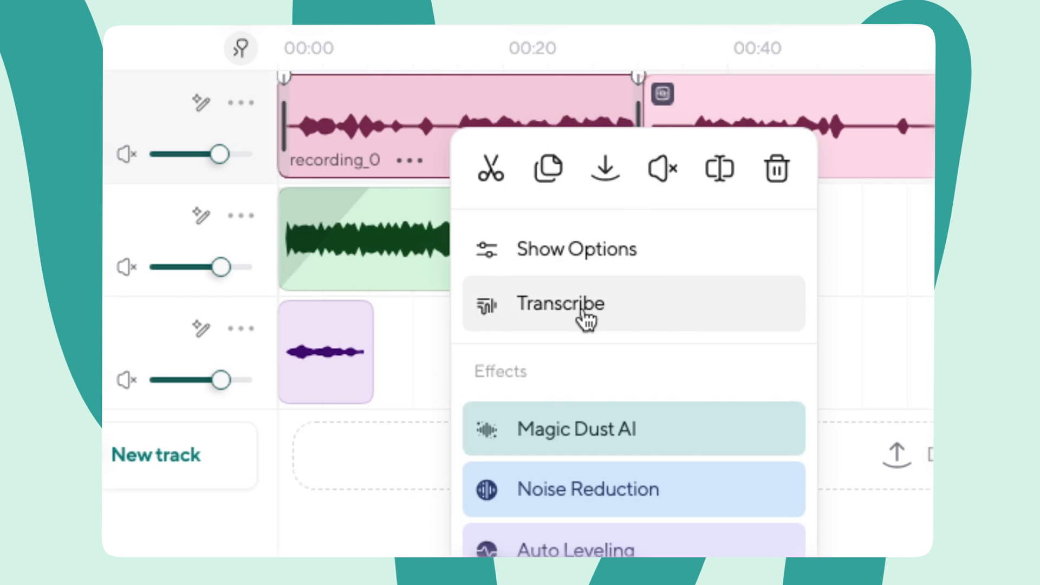
pyautogui.click(559, 303)
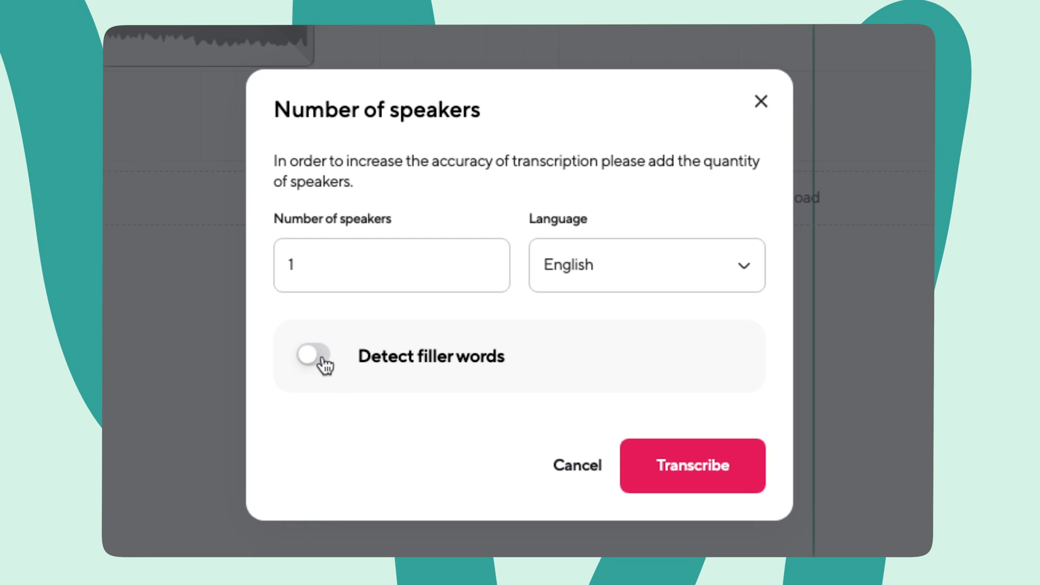
pyautogui.click(311, 356)
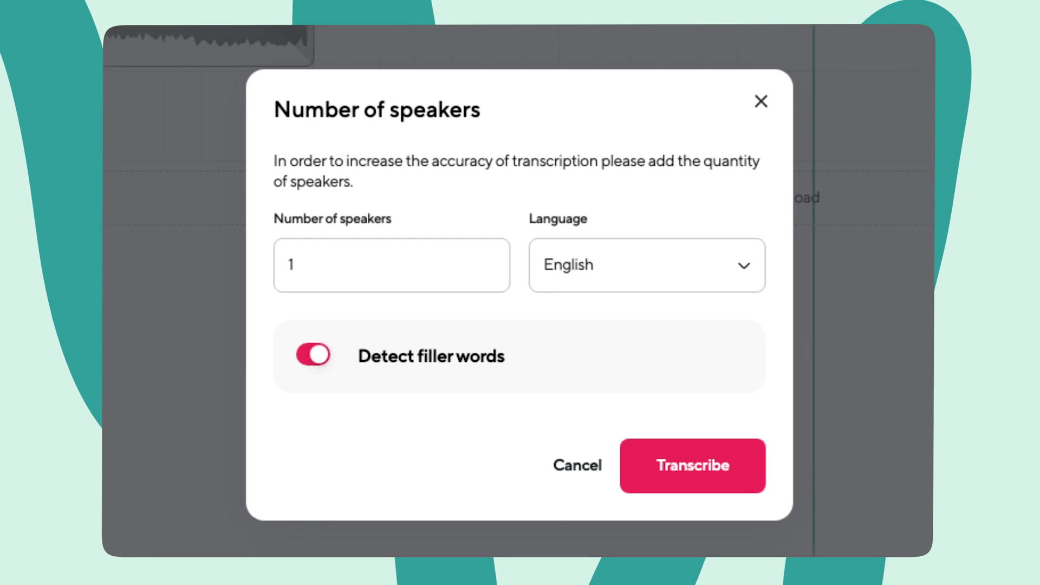
pyautogui.moveTo(802, 445)
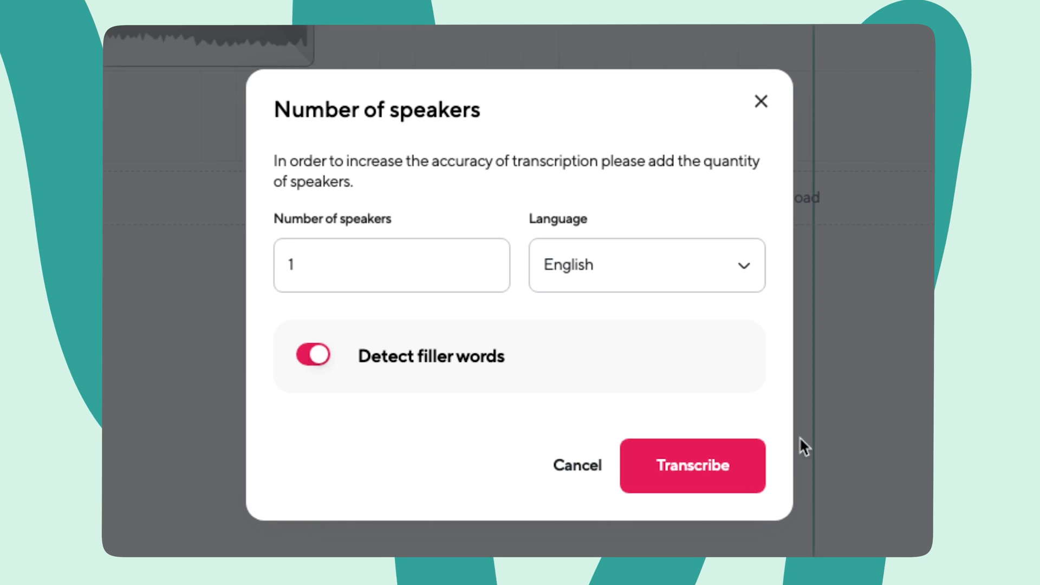
pyautogui.click(691, 464)
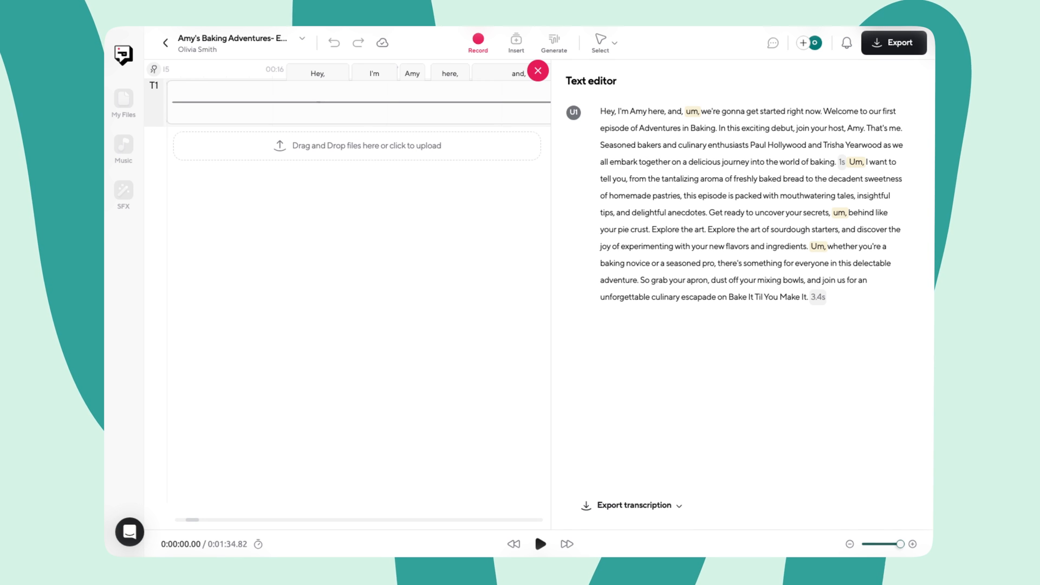
pyautogui.moveTo(692, 117)
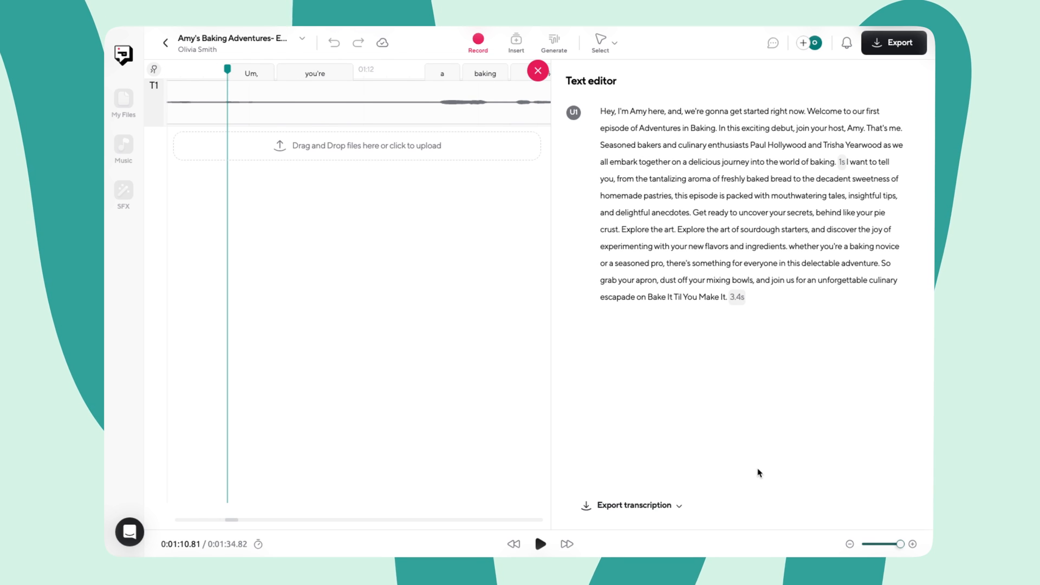
# Step: Delete the highlighted 'um' filler words from the opening clip's transcript
pyautogui.click(631, 505)
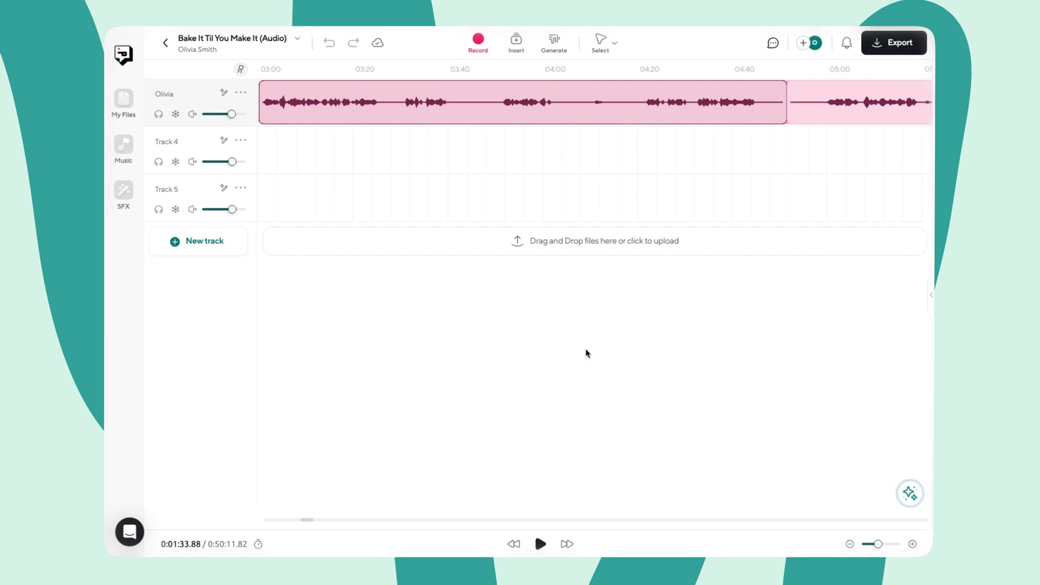
pyautogui.moveTo(542, 328)
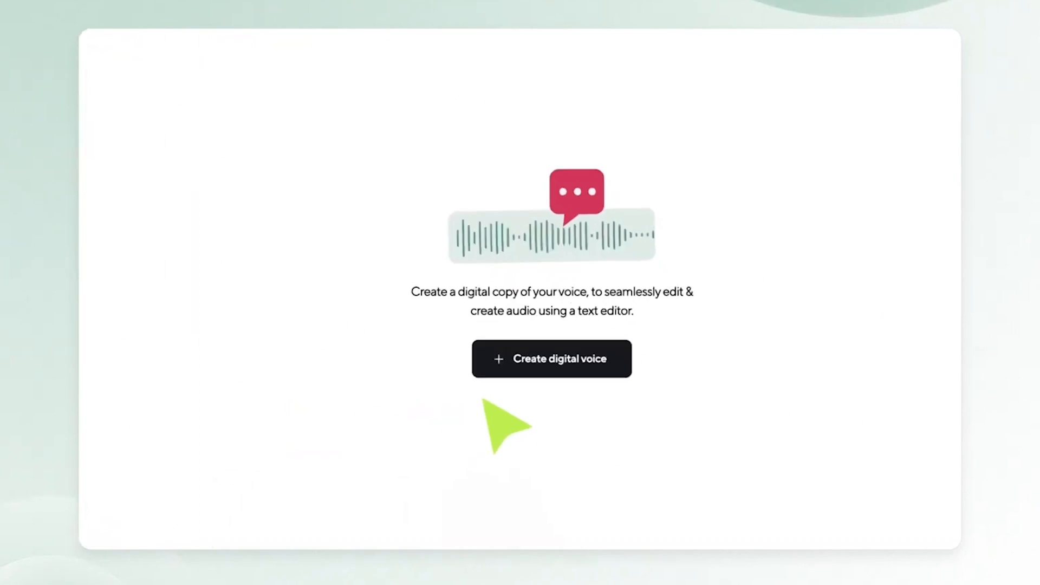
# Step: Record the disclaimer and submit the voice settings to create My Digital Voice
pyautogui.click(551, 358)
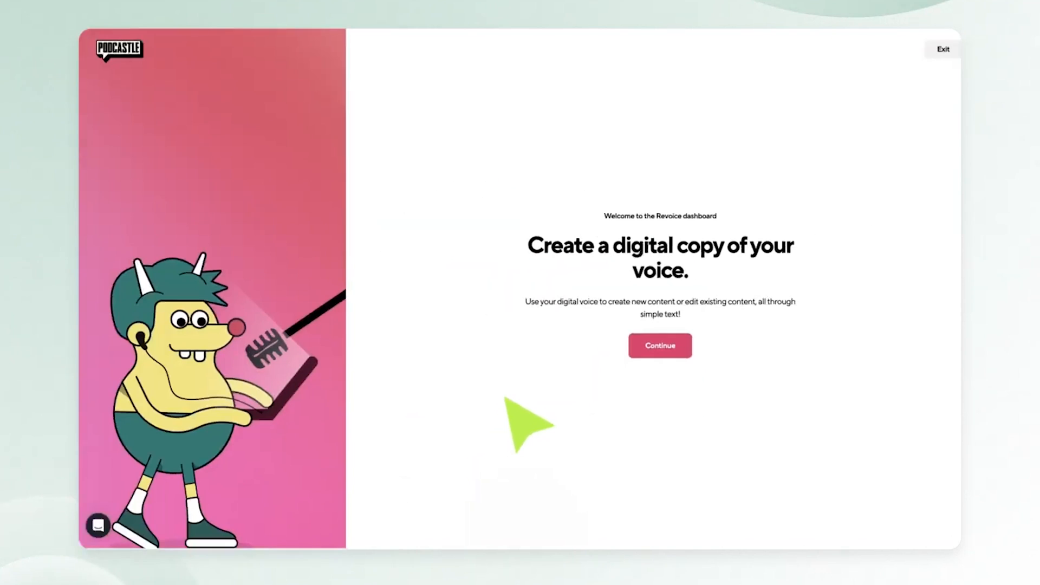
pyautogui.click(660, 344)
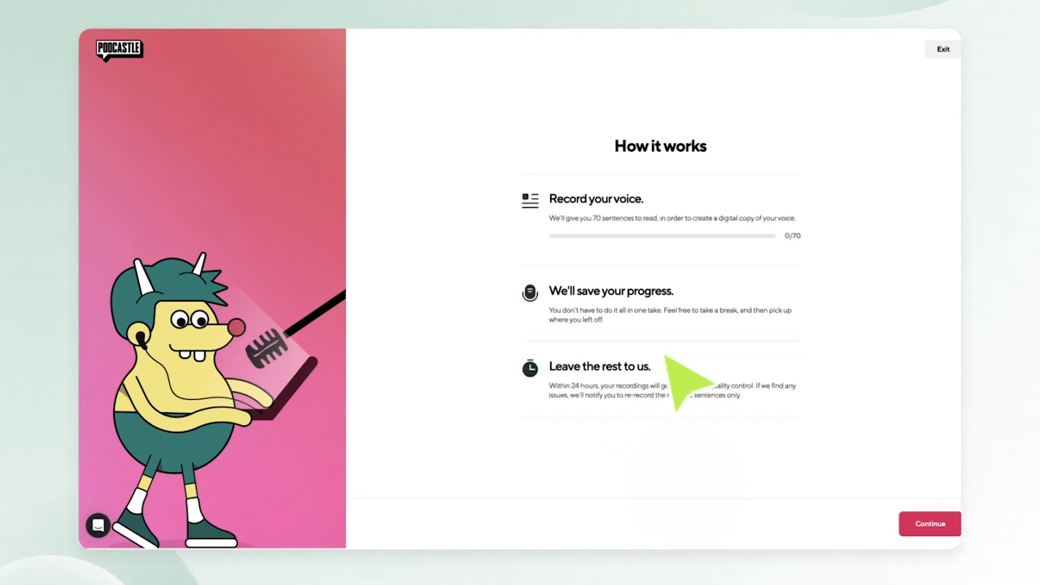
pyautogui.click(928, 523)
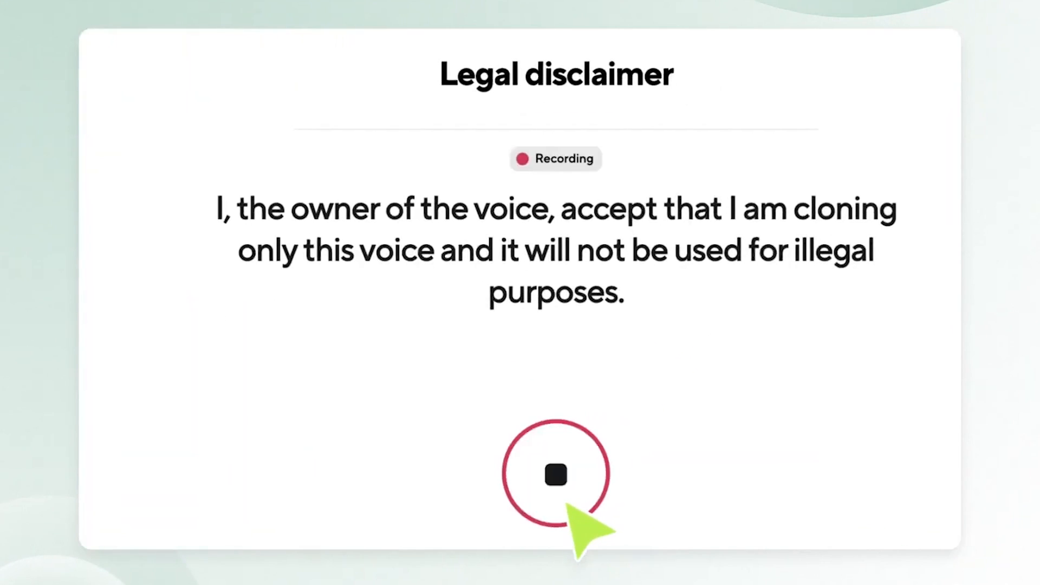
pyautogui.click(555, 474)
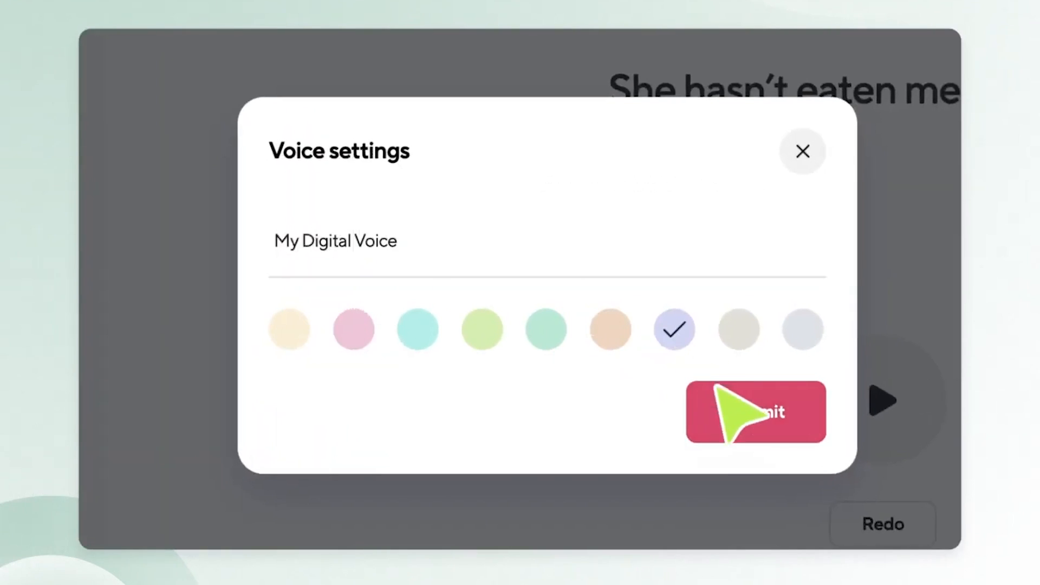
pyautogui.click(755, 412)
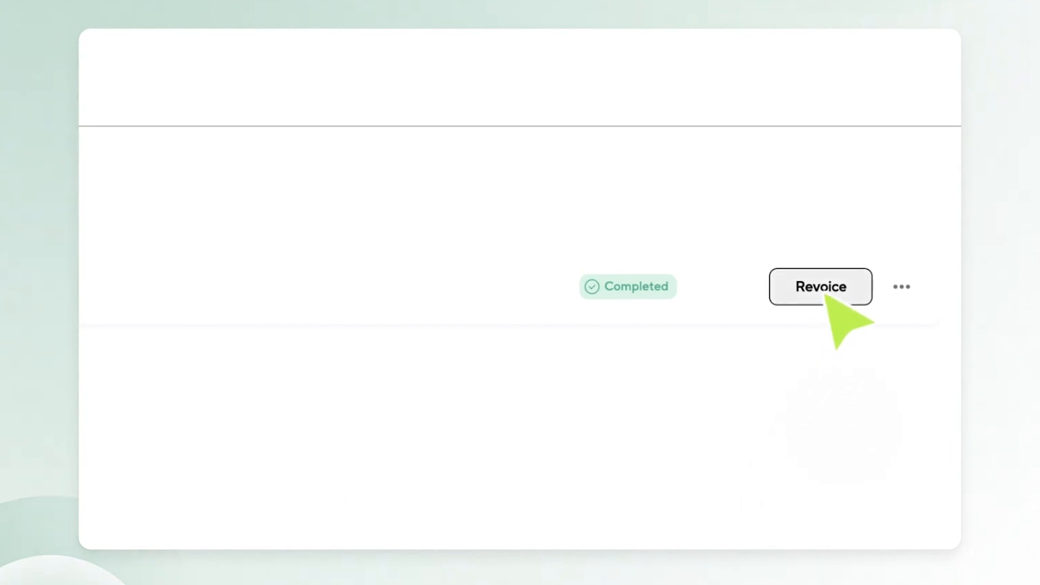
# Step: Start a Revoice text-to-speech project using the completed digital voice
pyautogui.click(820, 286)
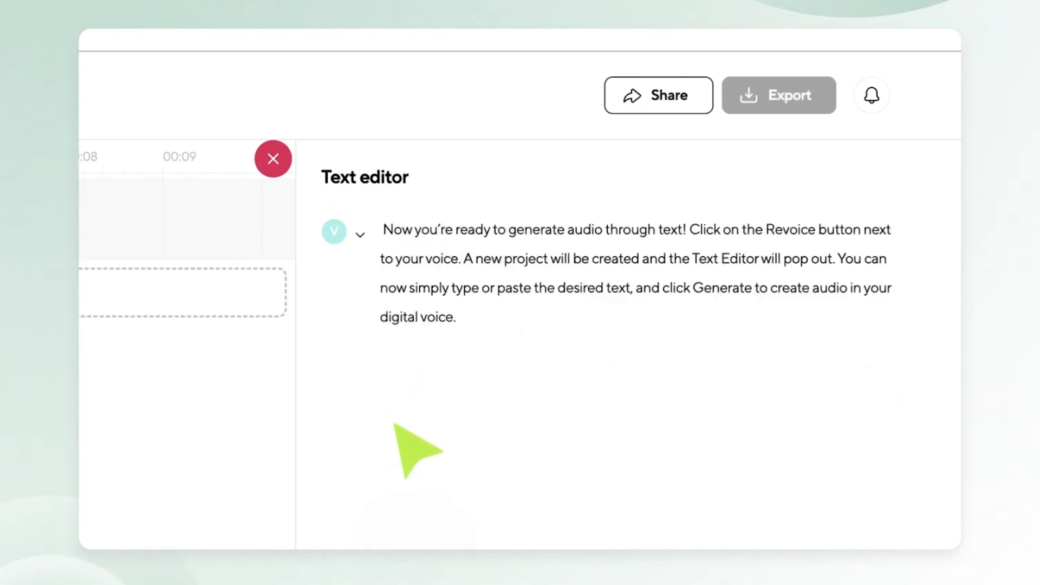
pyautogui.click(273, 158)
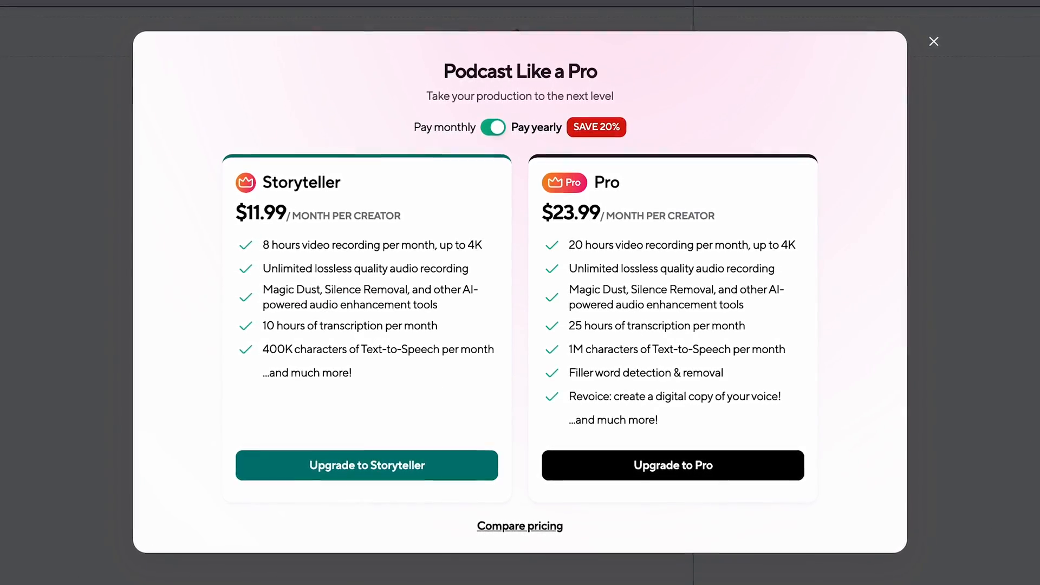
# Step: Dismiss the 'Podcast Like a Pro' upgrade popup to reach the home dashboard
pyautogui.click(934, 41)
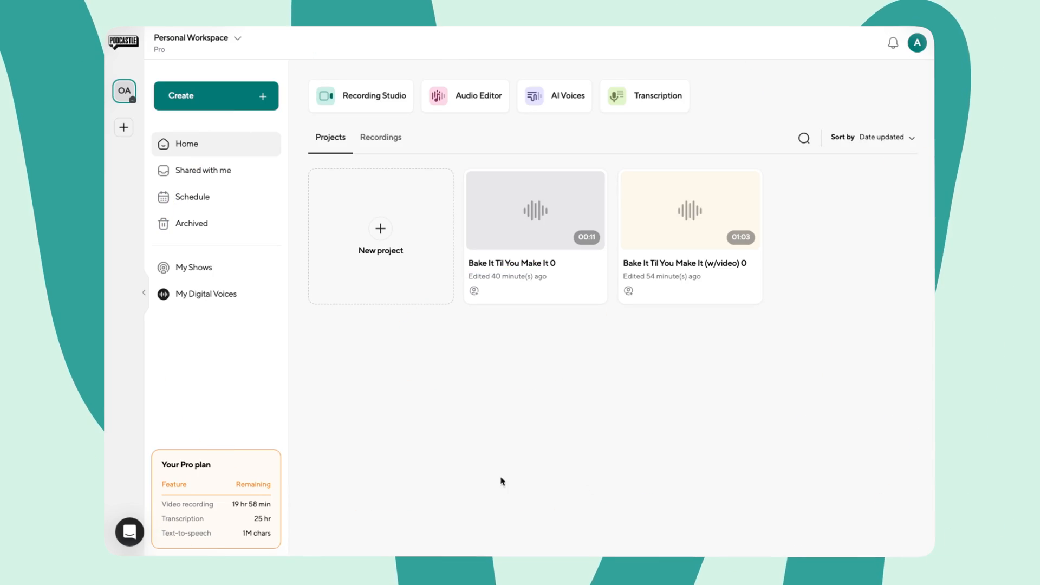
# Step: Create the show Bake It Til You Make It with its baking description and a category
pyautogui.click(194, 267)
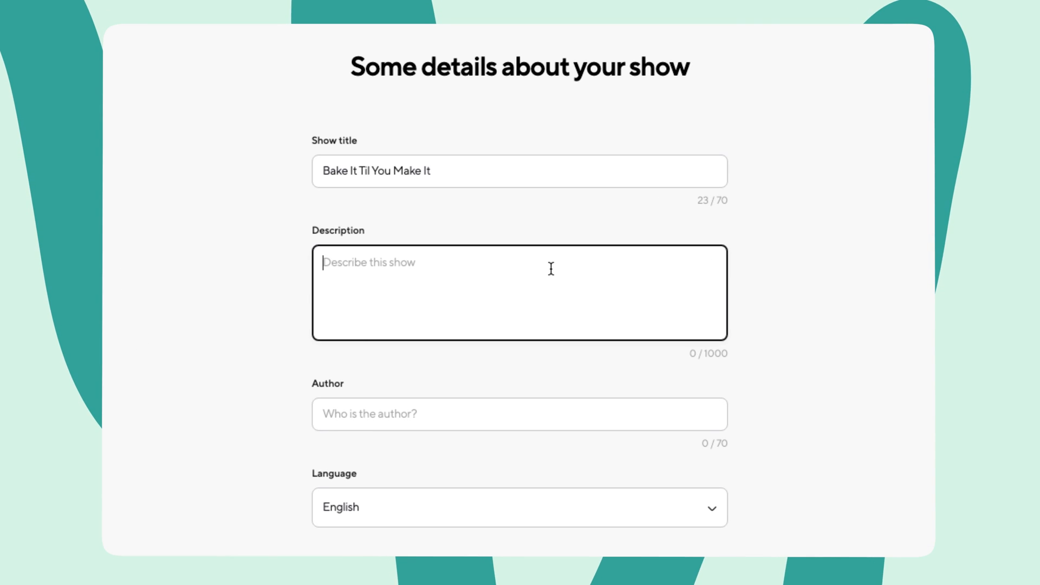
pyautogui.write("Get ready to uncover the secrets behind perfect pie crusts, explore the art of sourdough starters, and discover the joy of experimenting with new flavors and ingredients. Whether you're a baking novice or a seasoned pro, there's something for everyone in this delectable adventure.")
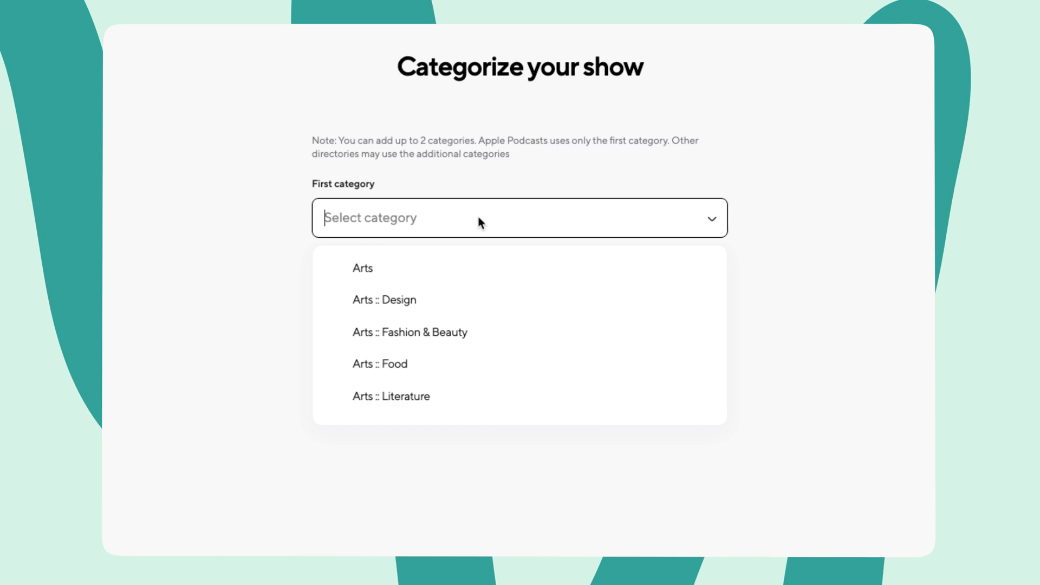
pyautogui.click(380, 364)
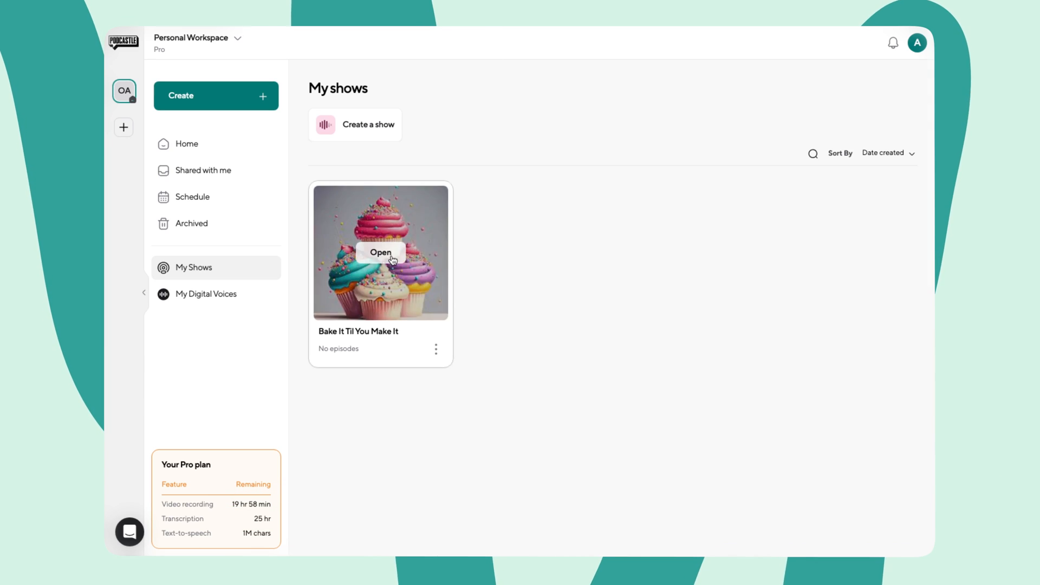
# Step: Add an episode titled Episode #1 with the 'Adventures in Baking' premiere description
pyautogui.click(381, 252)
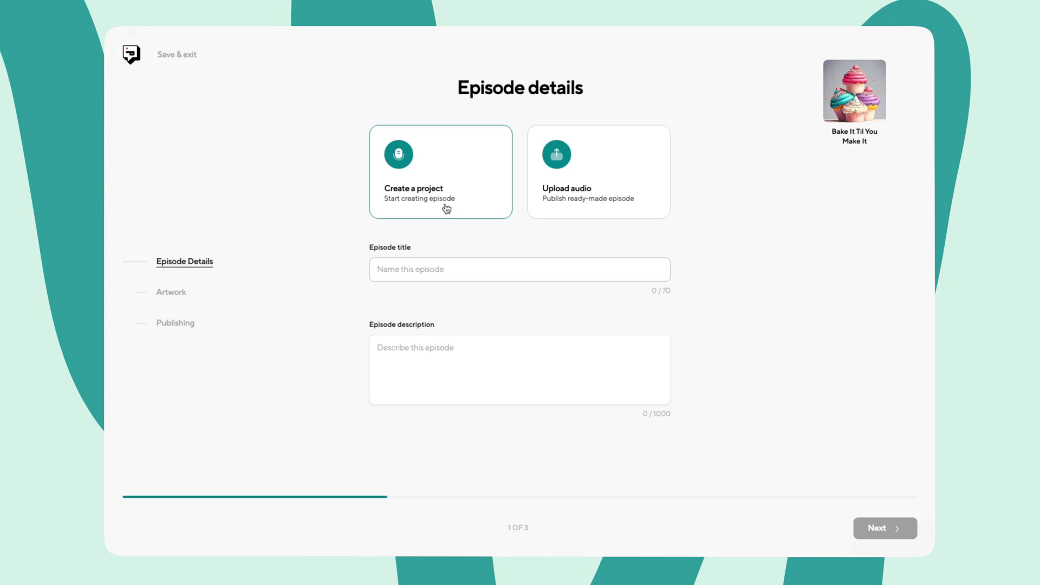
pyautogui.write('Episode #1')
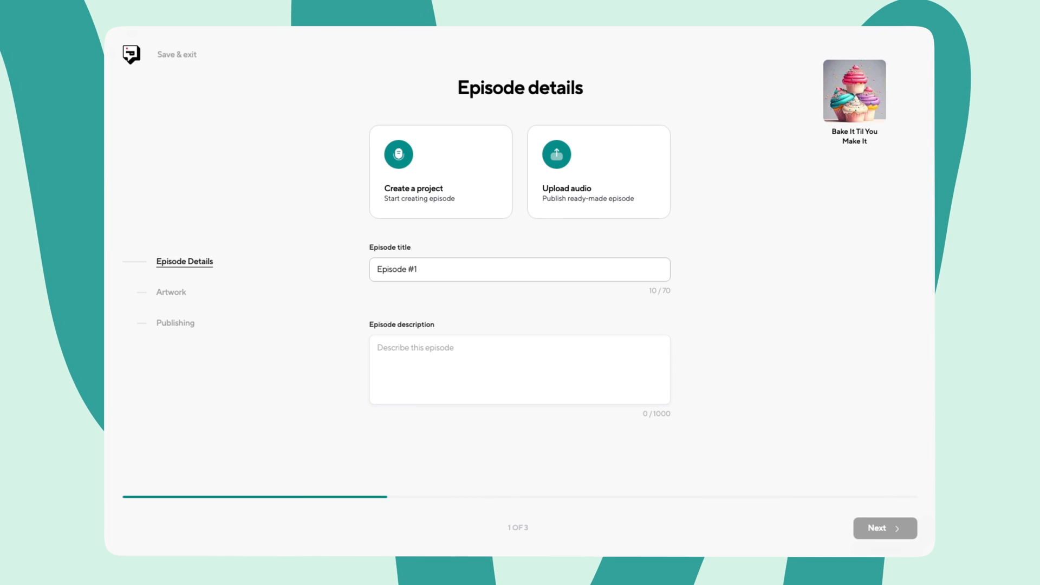
pyautogui.write('Join us for the premiere episode of "Adventures in Baking"! Discover the secrets of perfect pie crusts, explore sourdough starters, and dive into the joy of experimenting with flavors. Whether you\'re a novice or a pro, this tasty journey is for you. Don\'t miss out on the delicious fun!')
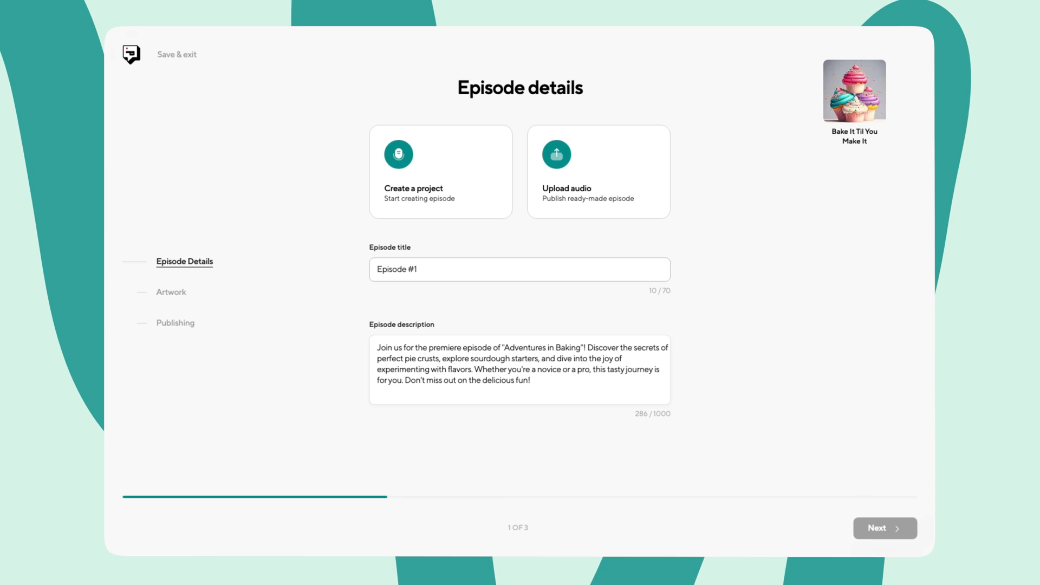
pyautogui.moveTo(603, 162)
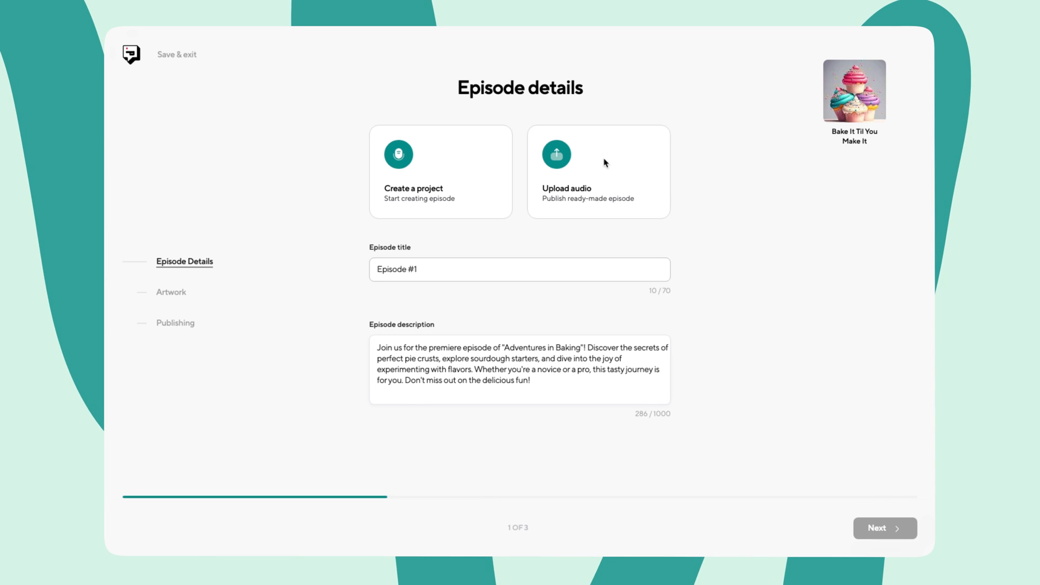
pyautogui.moveTo(615, 174)
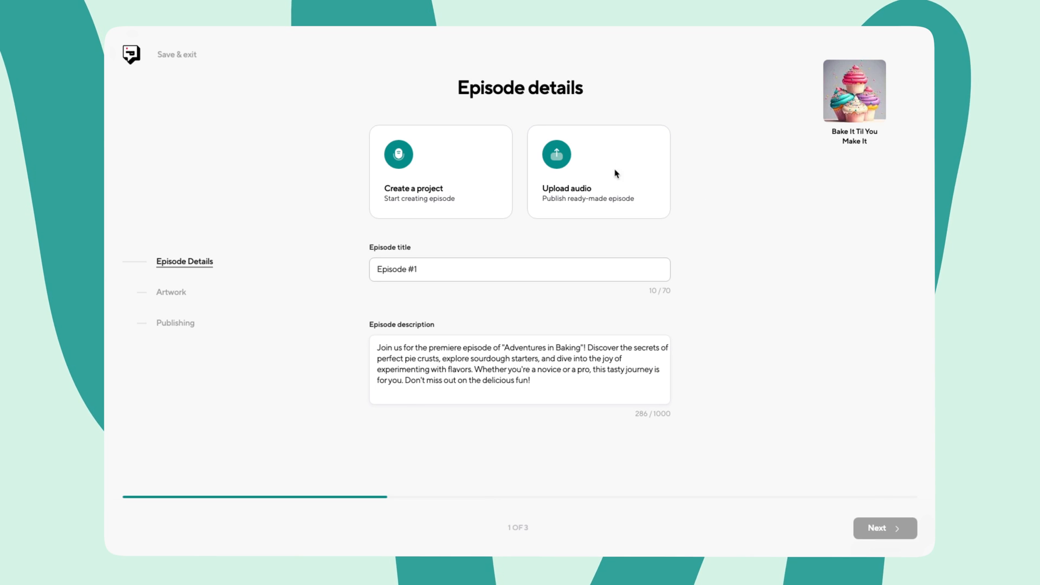
# Step: Upload Coverart.jpeg from Downloads as the episode's cupcake cover art
pyautogui.click(883, 527)
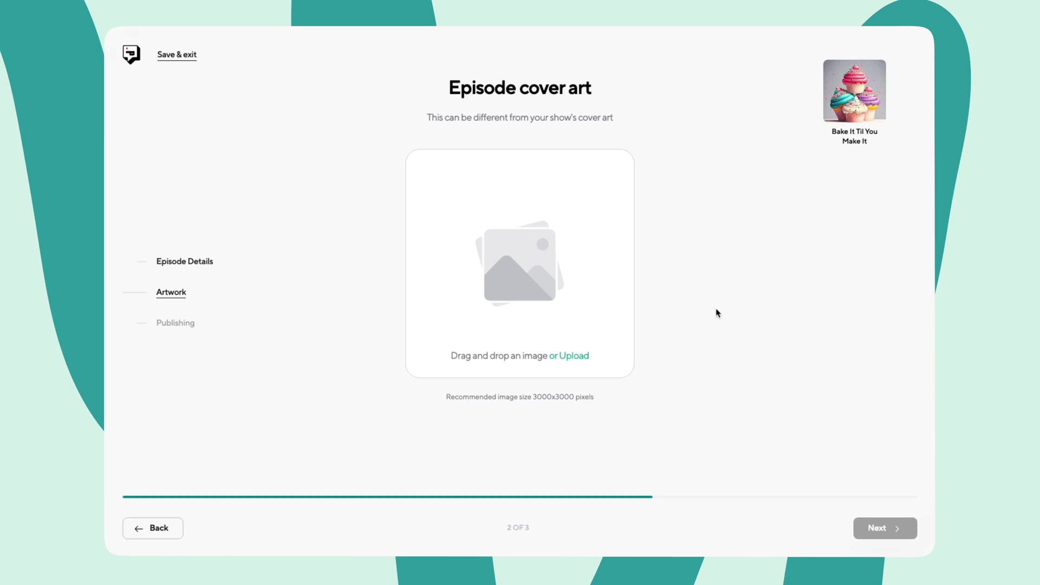
pyautogui.moveTo(561, 356)
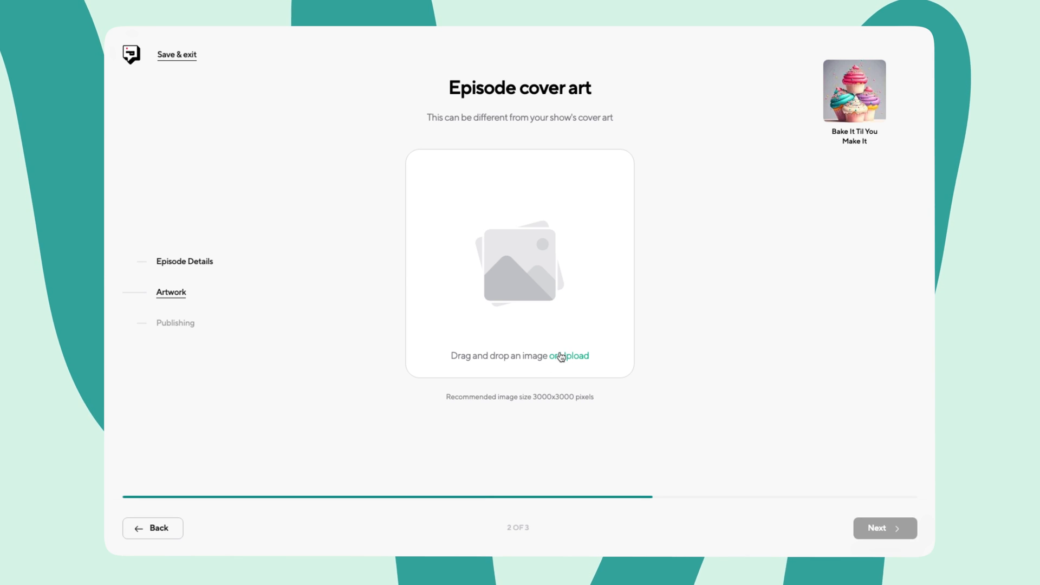
pyautogui.click(571, 356)
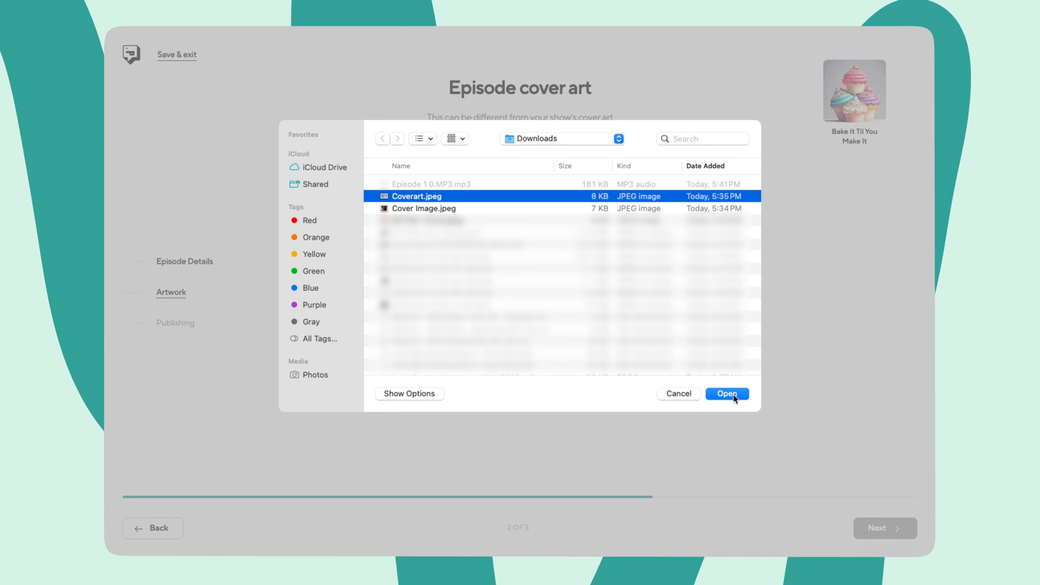
pyautogui.click(726, 393)
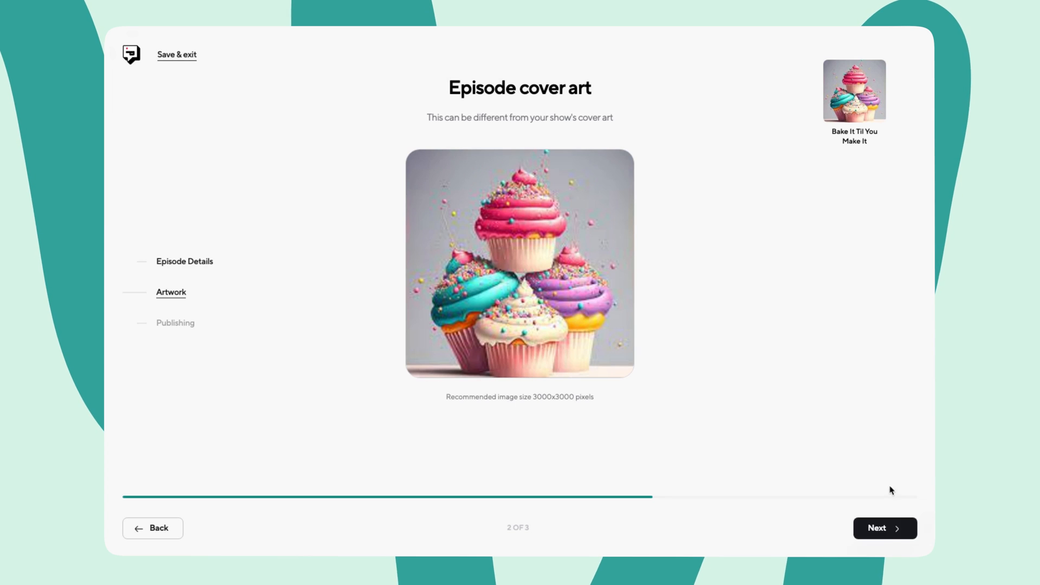
# Step: Add tags Baking and Culinary Adventures, enable scheduled publishing and finish publishing Episode #1
pyautogui.click(884, 527)
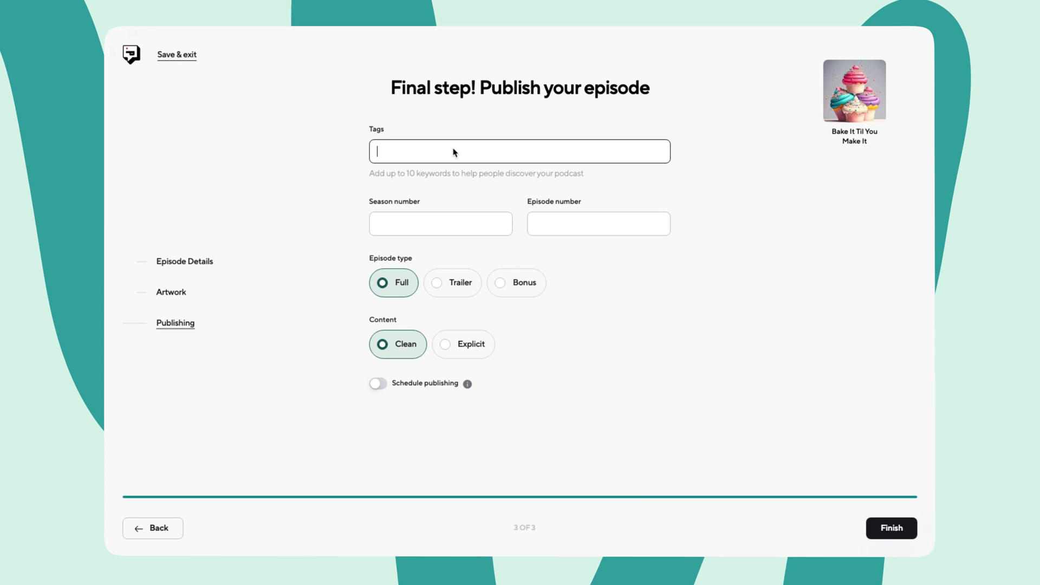
pyautogui.write('Baking')
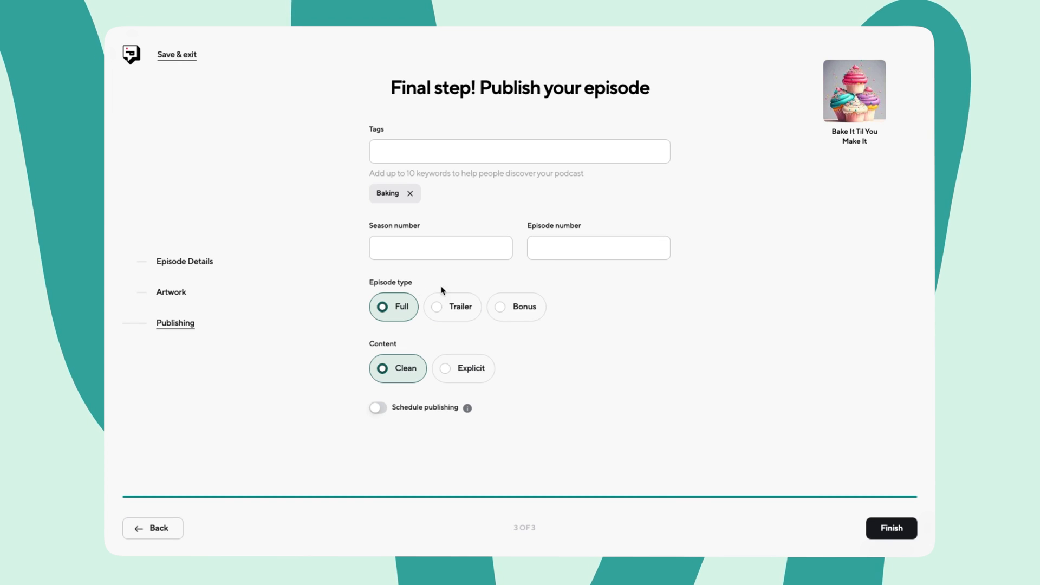
pyautogui.write('Culinary Adventures Baking Tips Homemade Goodness')
pyautogui.write('1')
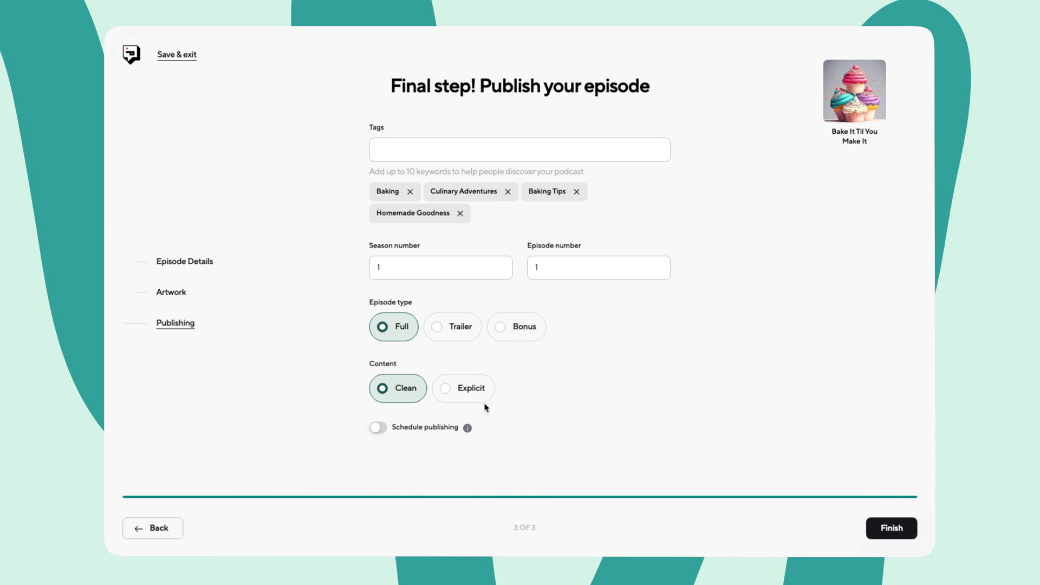
pyautogui.click(377, 427)
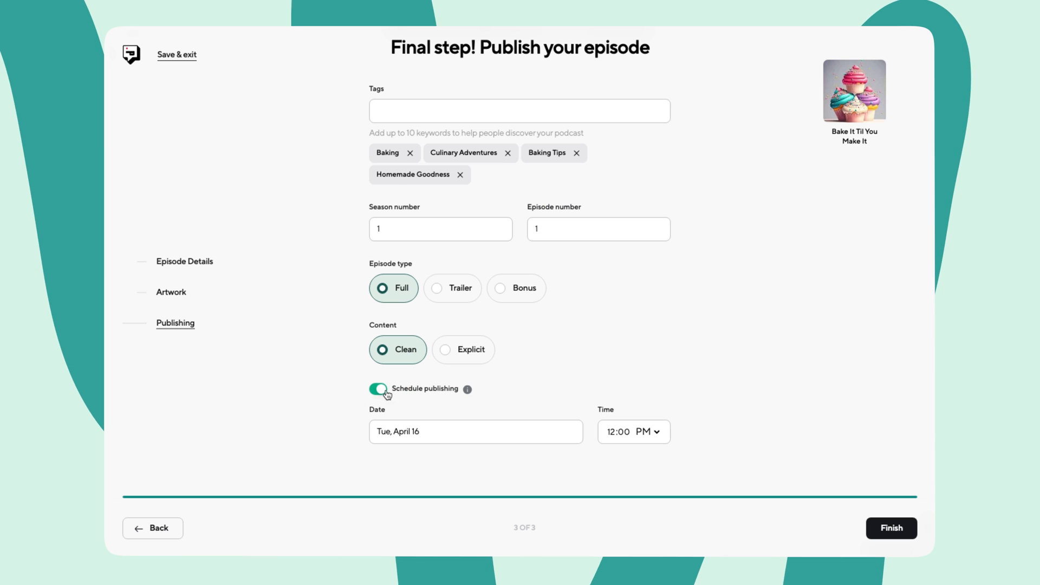
pyautogui.click(891, 527)
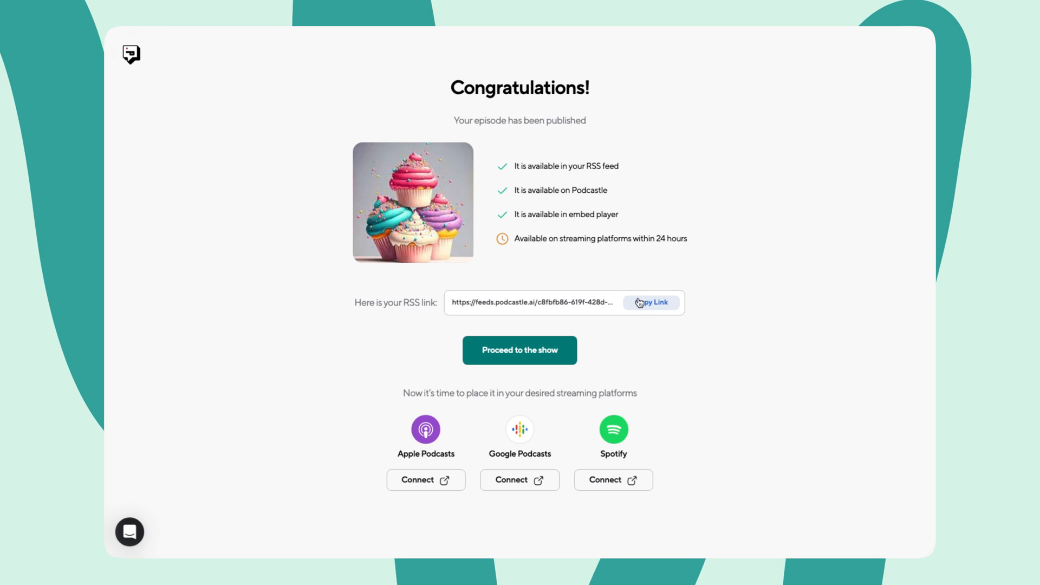
pyautogui.moveTo(617, 479)
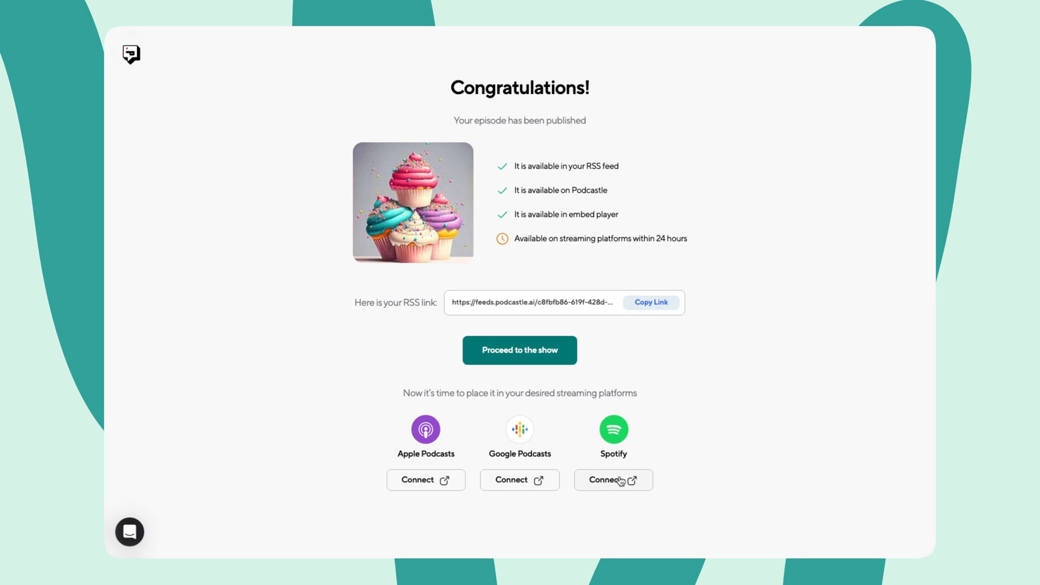
pyautogui.click(603, 479)
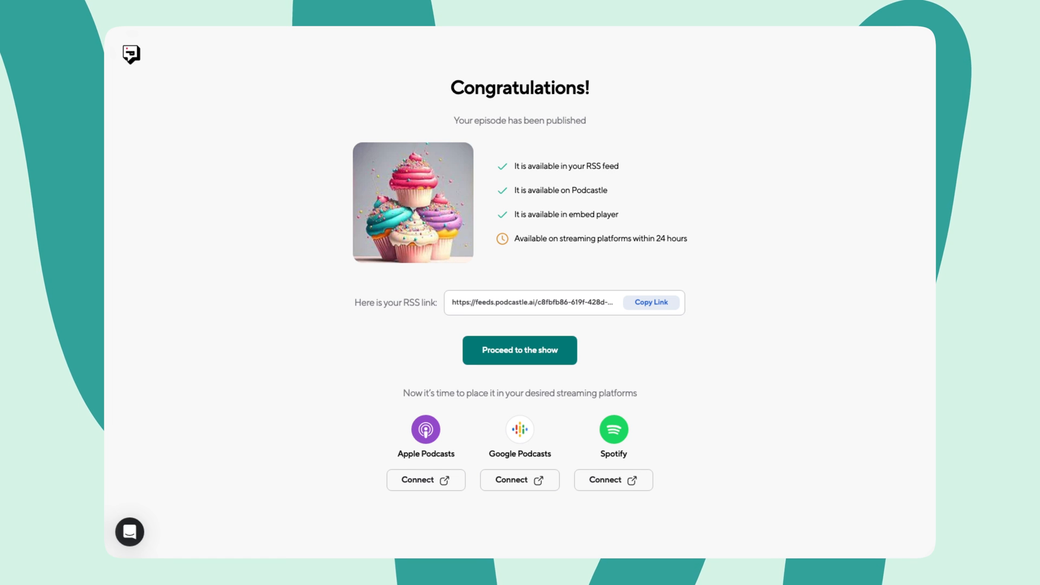
pyautogui.click(519, 350)
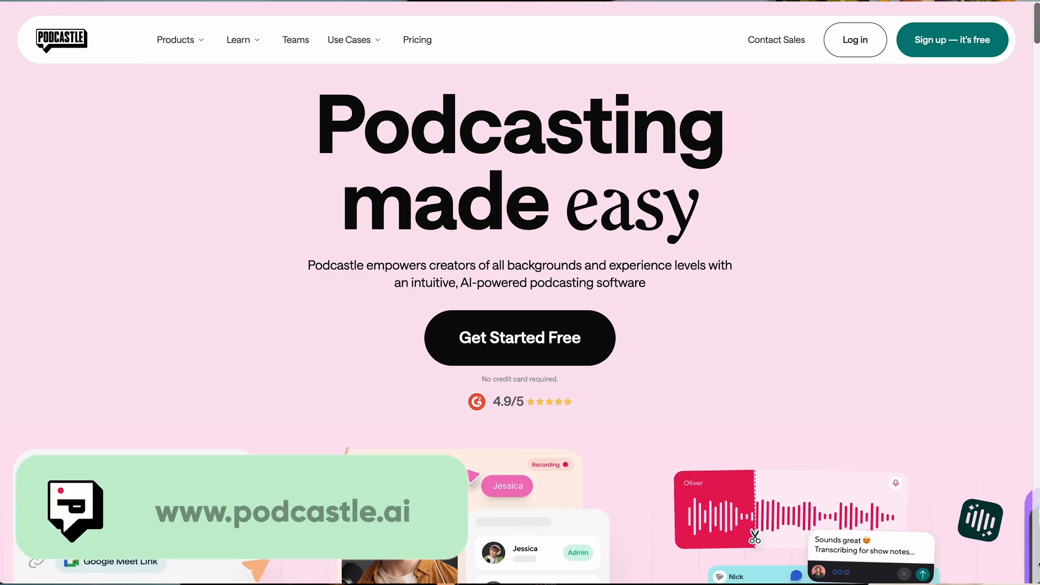
pyautogui.scroll(-3)
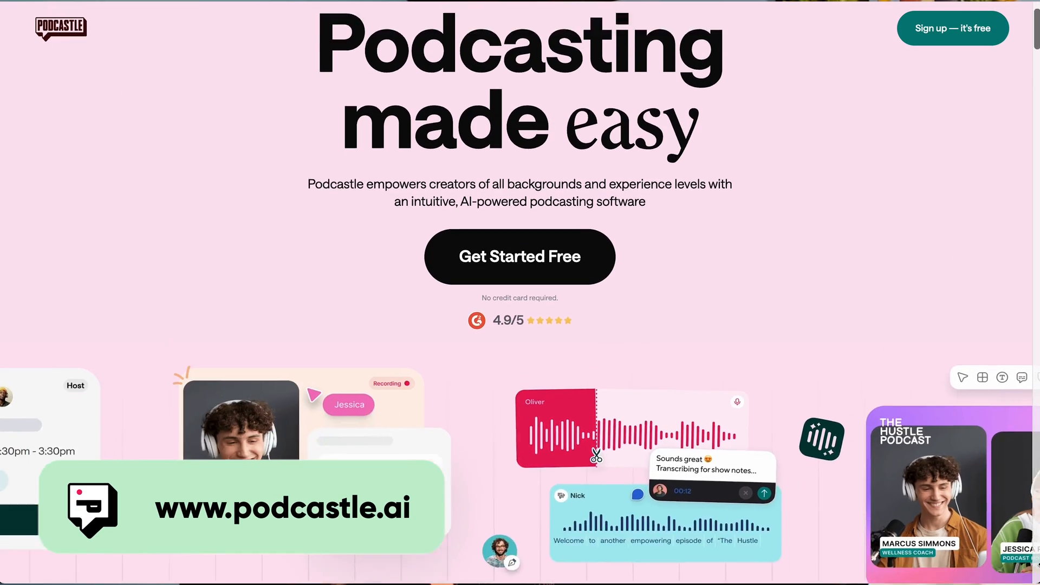
pyautogui.scroll(-3)
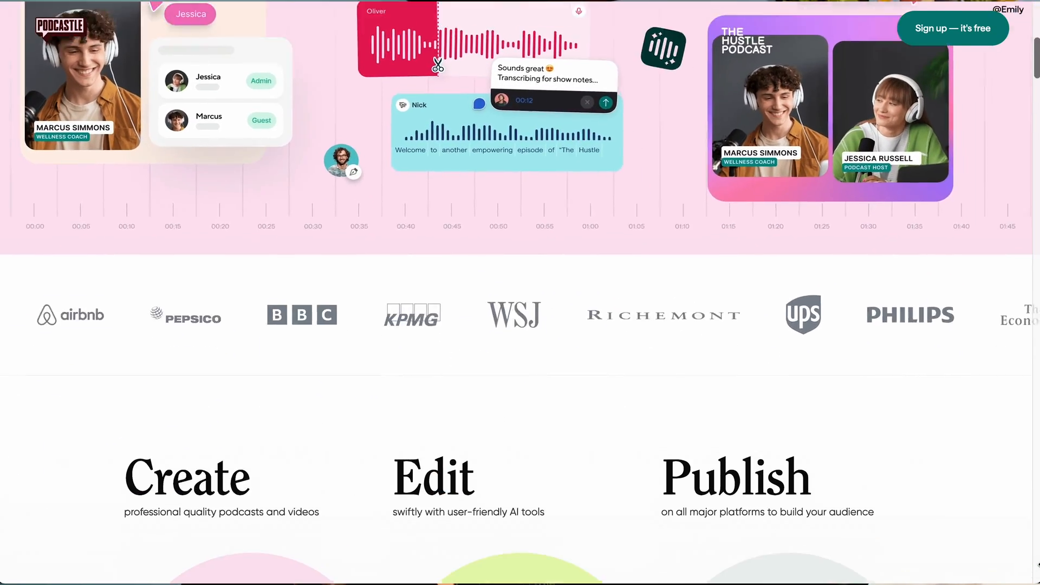